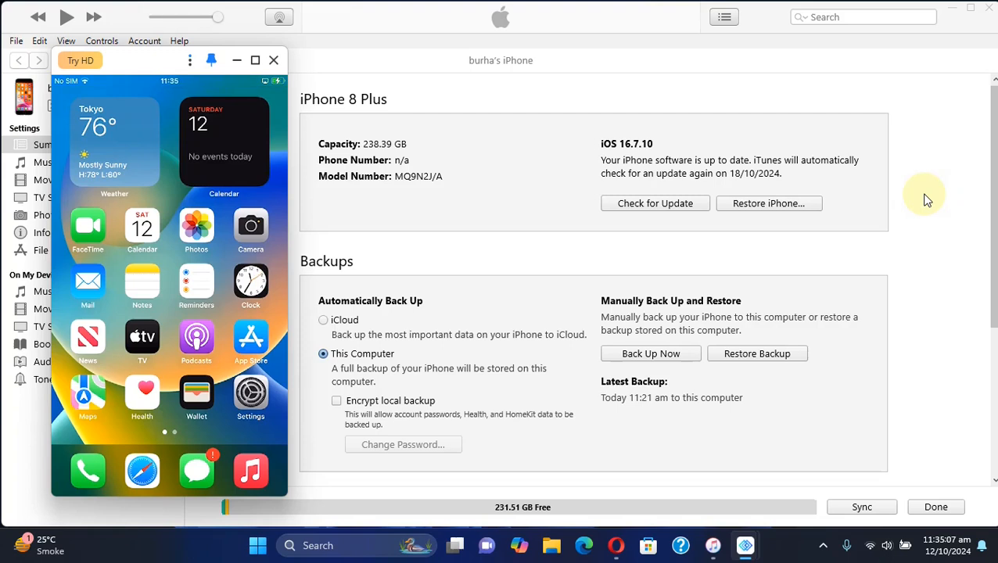
{"action": "mouse_move", "coordinate": [588, 131]}
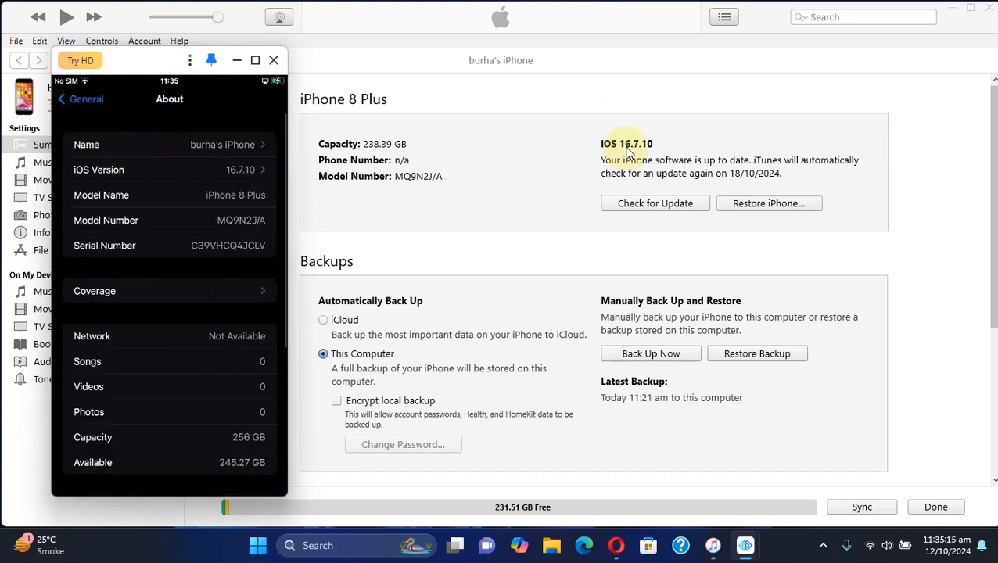
{"action": "mouse_move", "coordinate": [933, 176]}
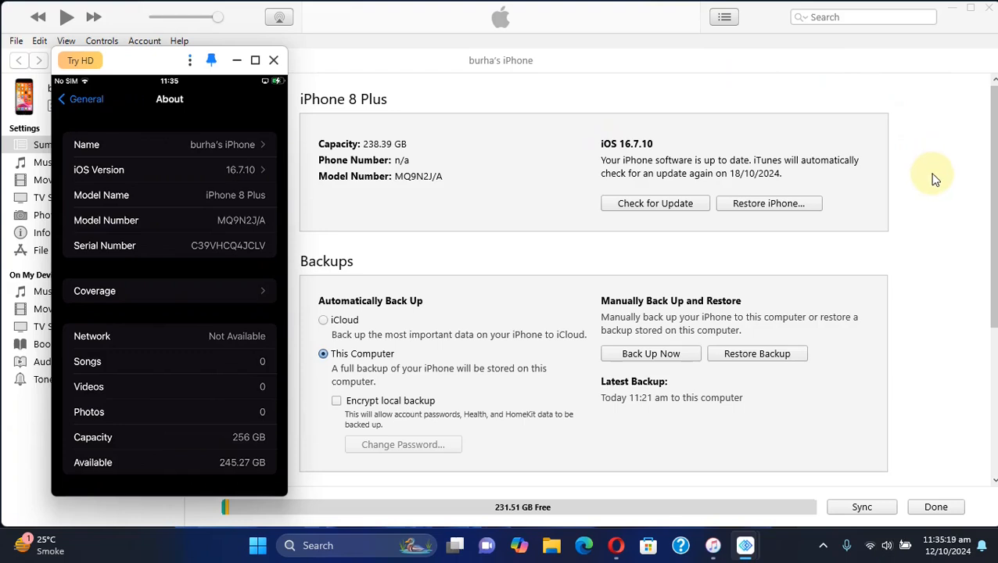
{"action": "mouse_move", "coordinate": [933, 165]}
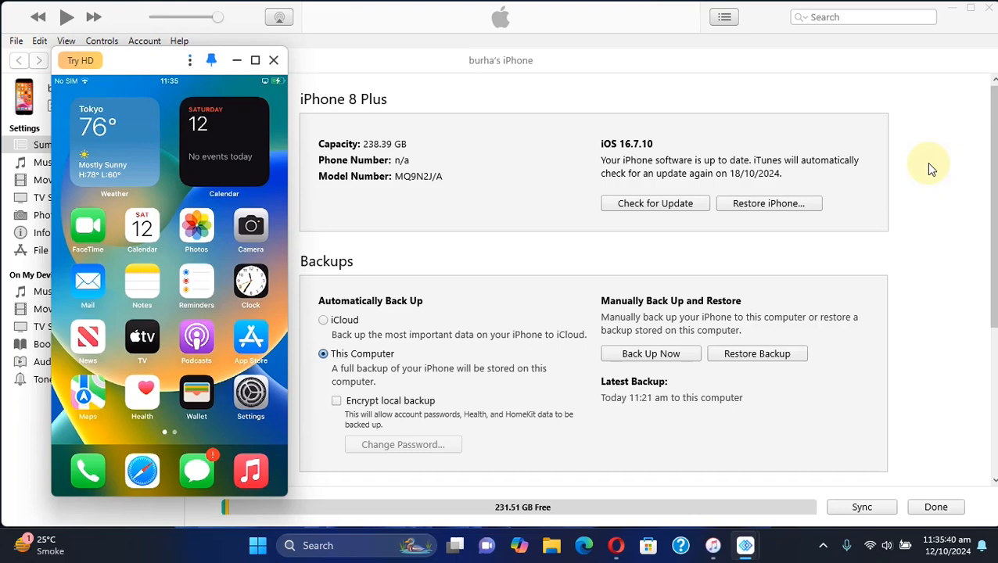
{"action": "mouse_move", "coordinate": [934, 205]}
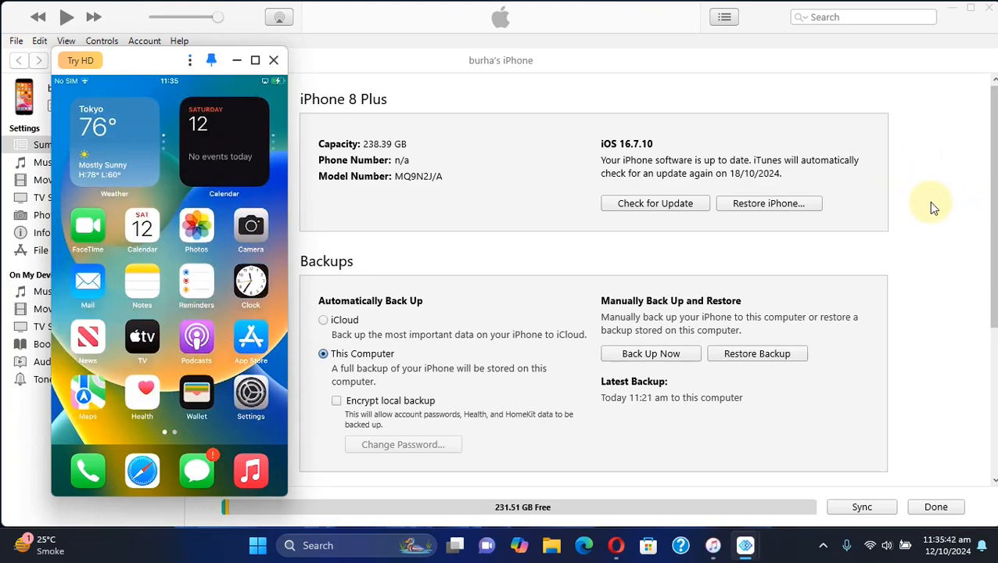
{"action": "mouse_move", "coordinate": [927, 194]}
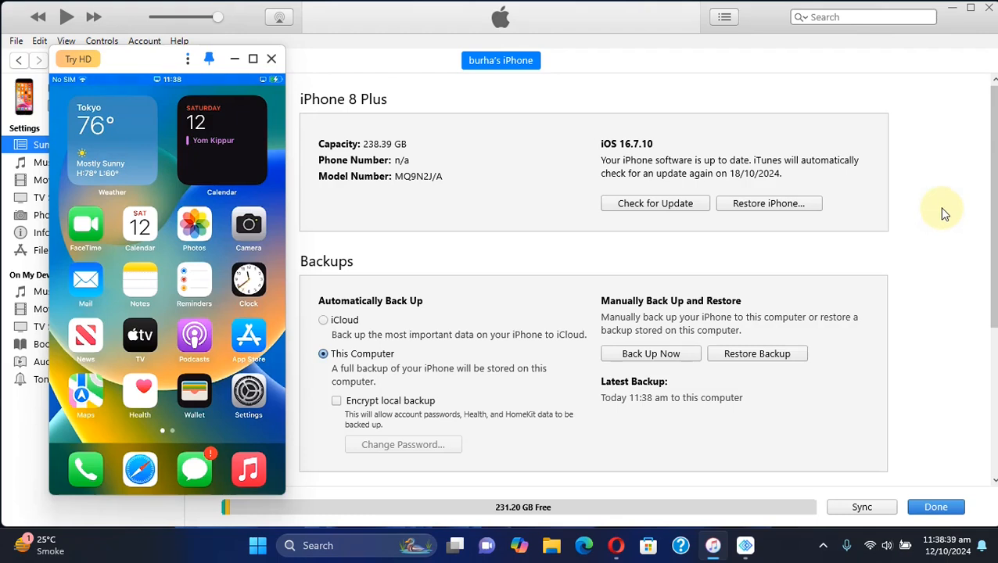
{"action": "mouse_move", "coordinate": [905, 262]}
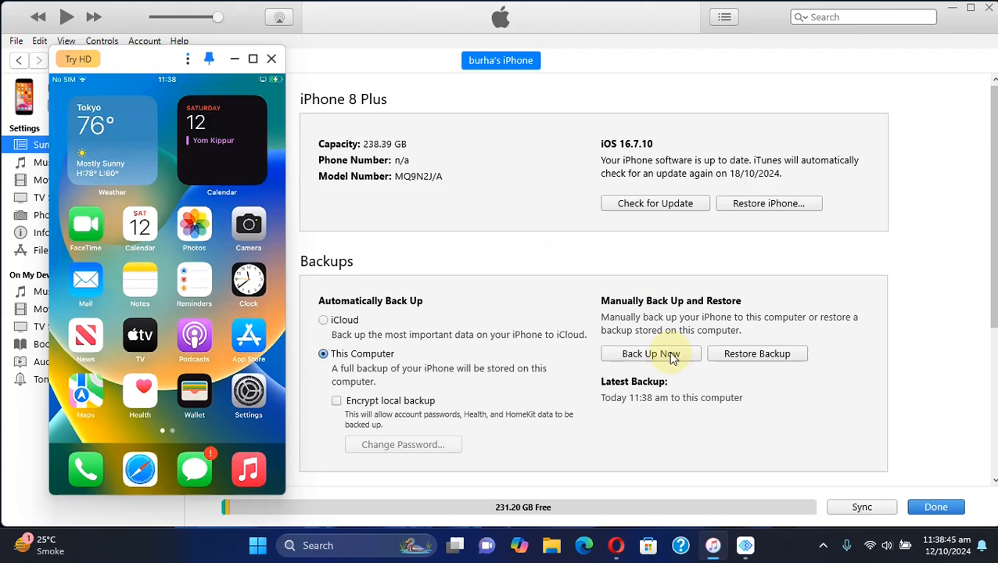
{"action": "mouse_move", "coordinate": [655, 357]}
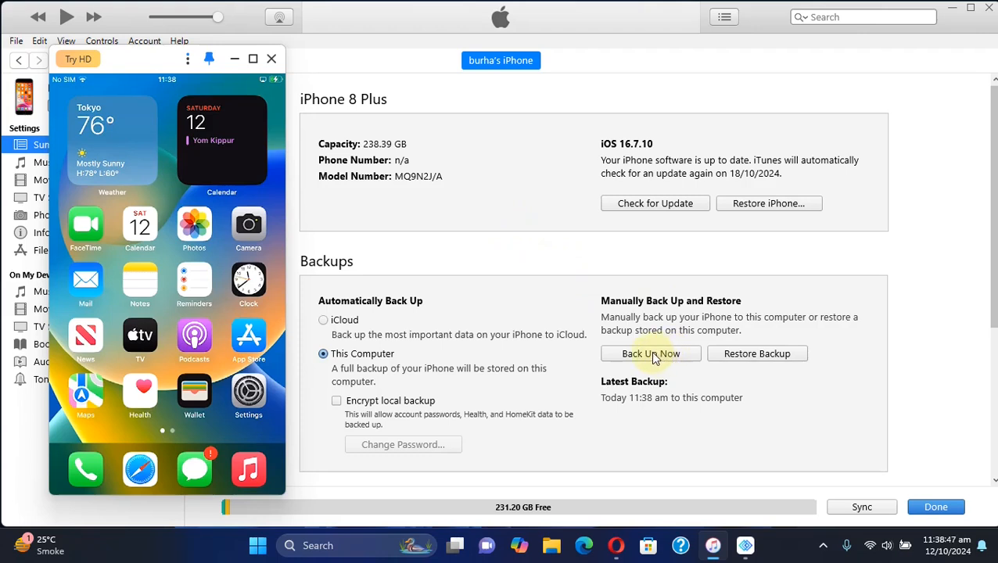
{"action": "mouse_move", "coordinate": [485, 263]}
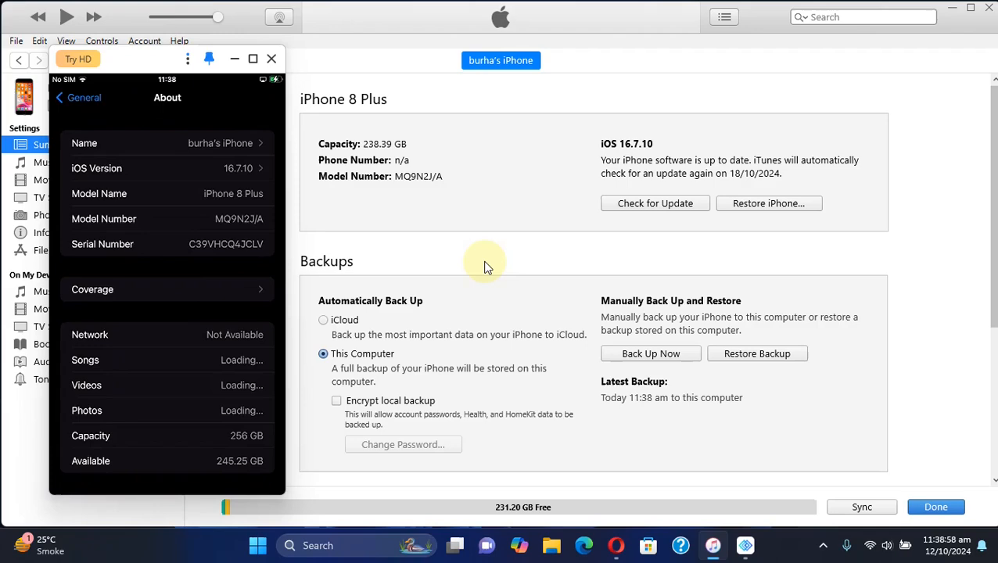
- On the mirrored iPhone, check Touch ID & Passcode, then open General > Transfer or Reset iPhone
{"action": "left_click", "coordinate": [80, 97]}
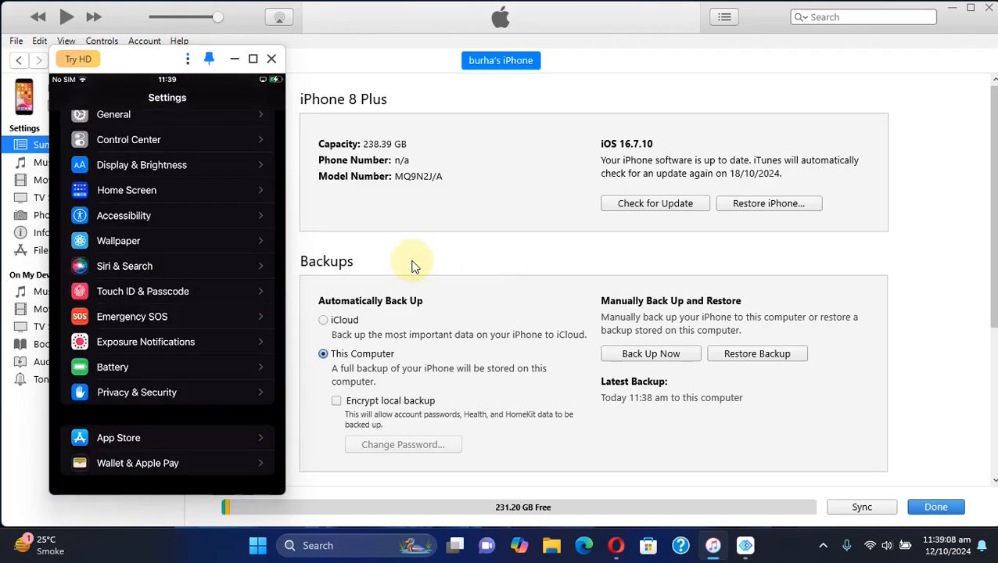
{"action": "left_click", "coordinate": [142, 291]}
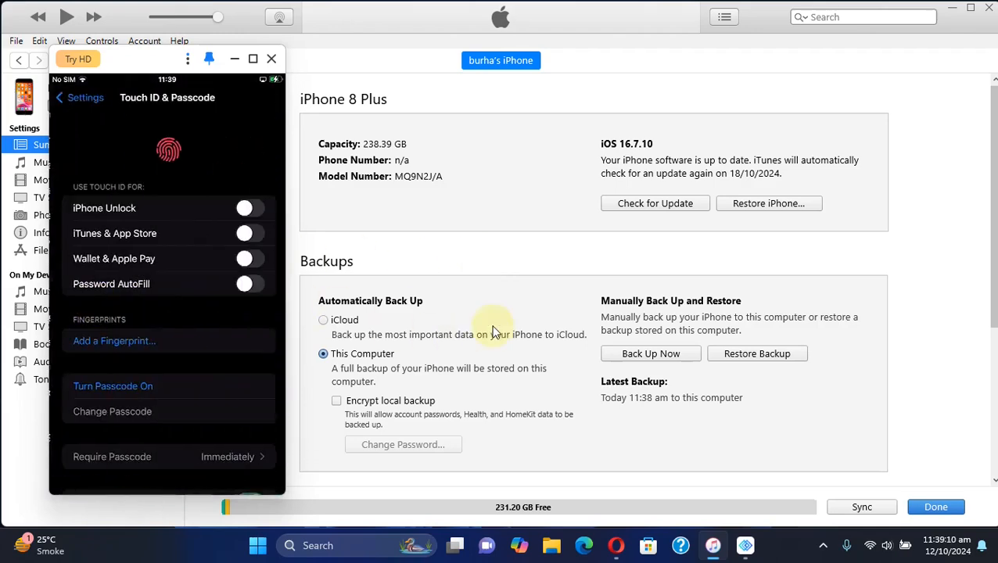
{"action": "mouse_move", "coordinate": [526, 268]}
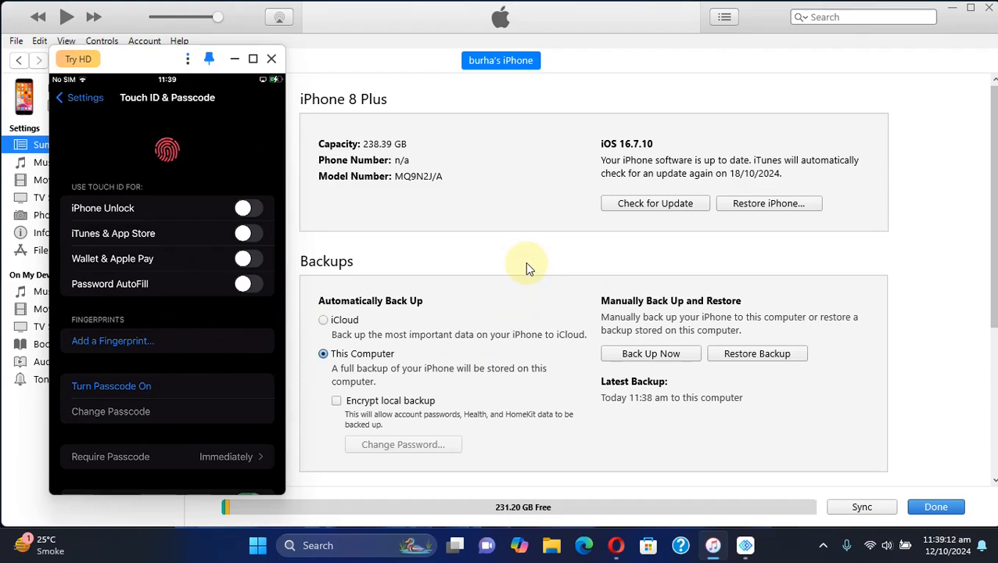
{"action": "left_click", "coordinate": [77, 98]}
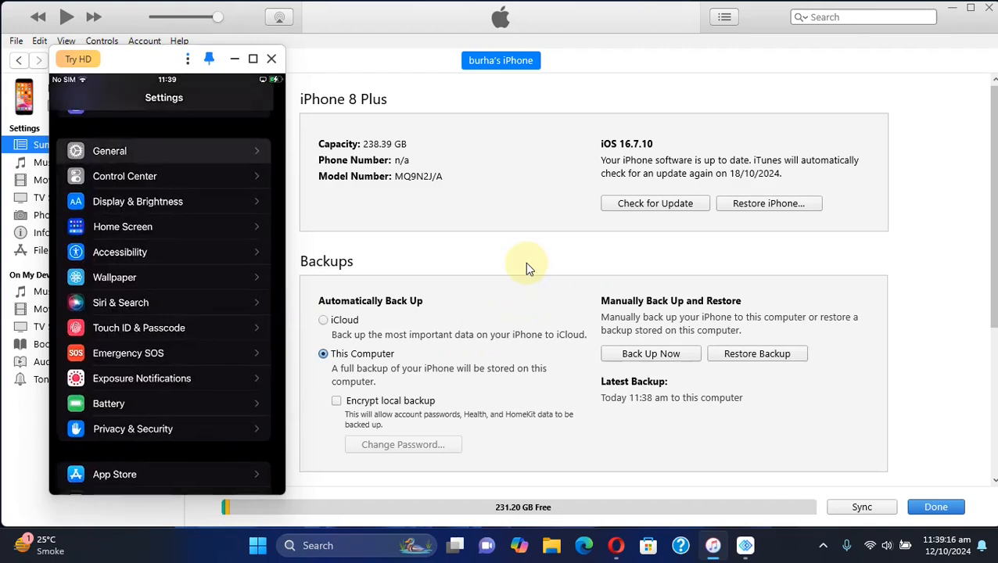
{"action": "left_click", "coordinate": [108, 150]}
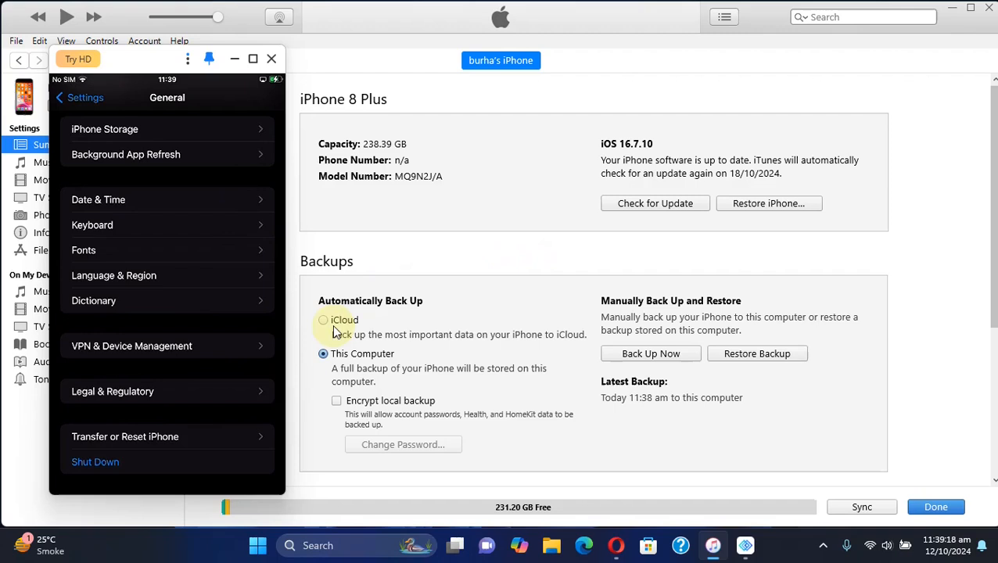
{"action": "left_click", "coordinate": [125, 437]}
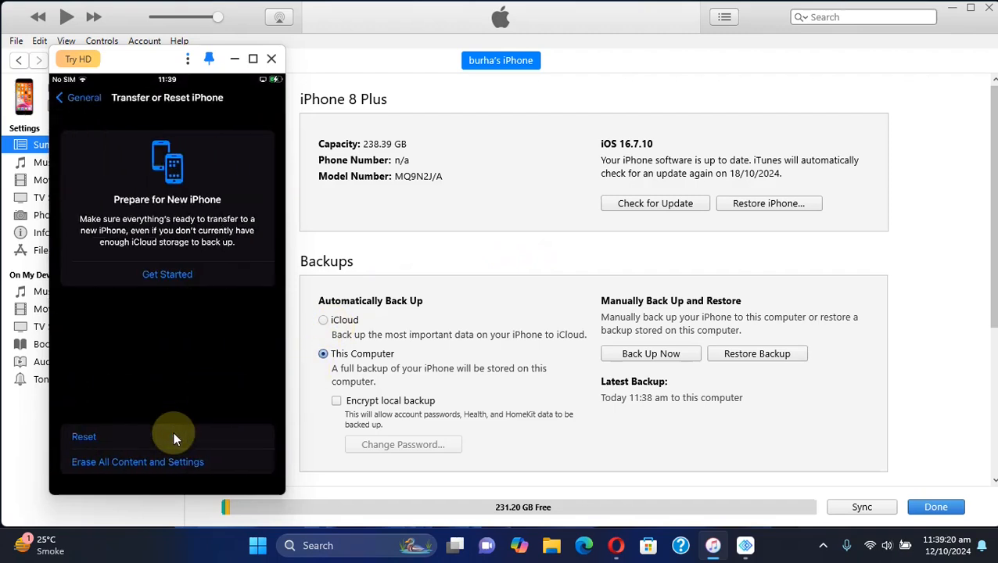
{"action": "mouse_move", "coordinate": [137, 469]}
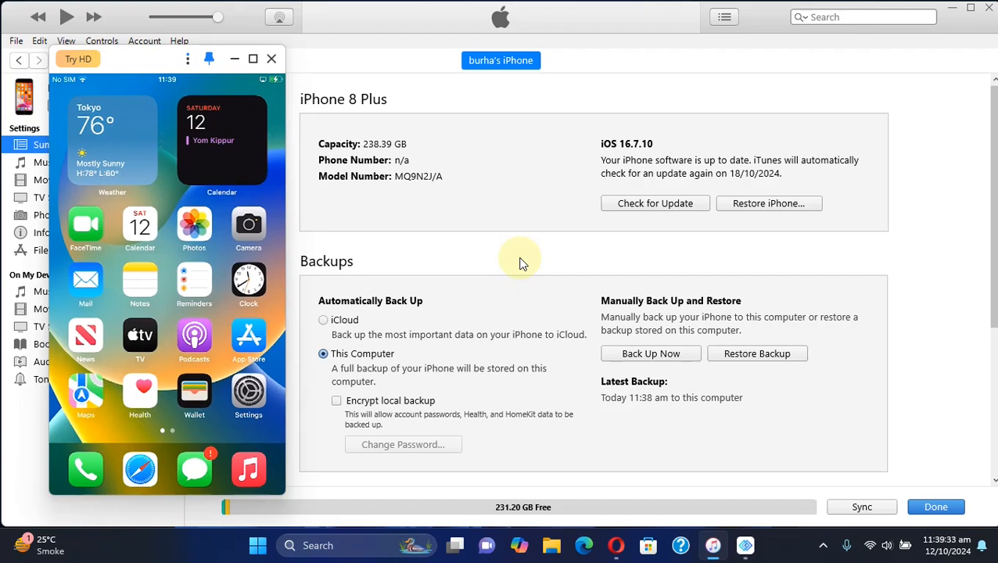
{"action": "mouse_move", "coordinate": [747, 354]}
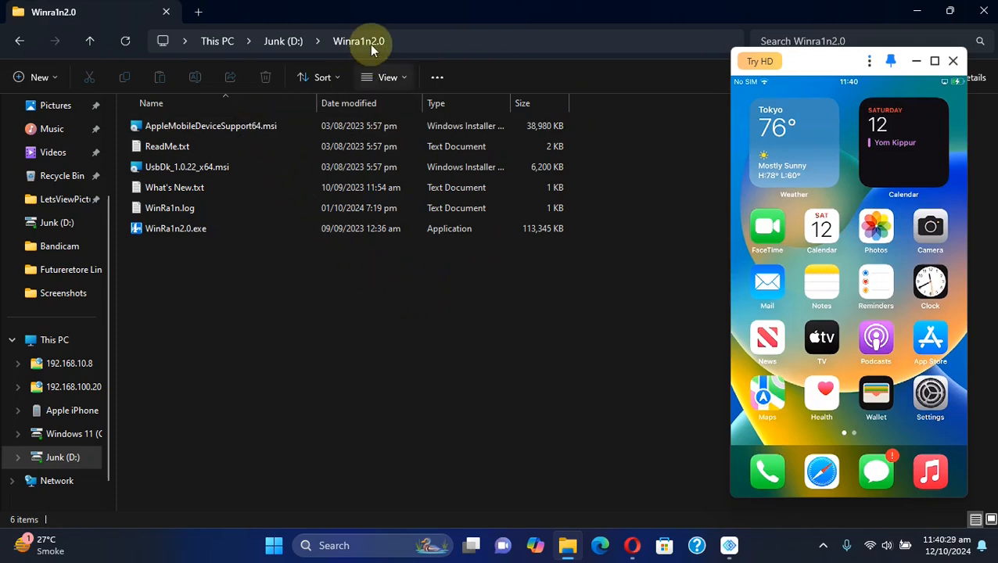
{"action": "mouse_move", "coordinate": [395, 306]}
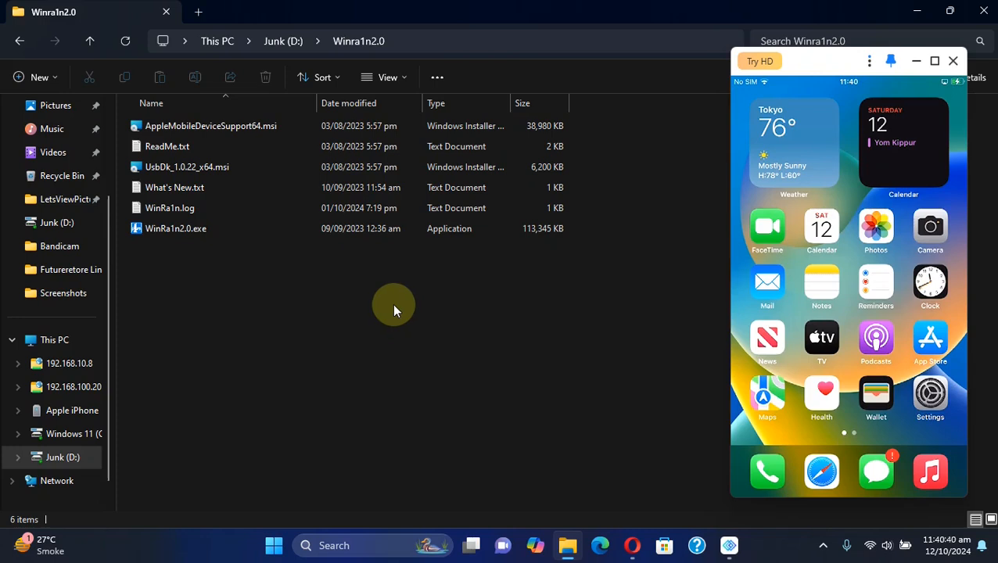
{"action": "mouse_move", "coordinate": [305, 295]}
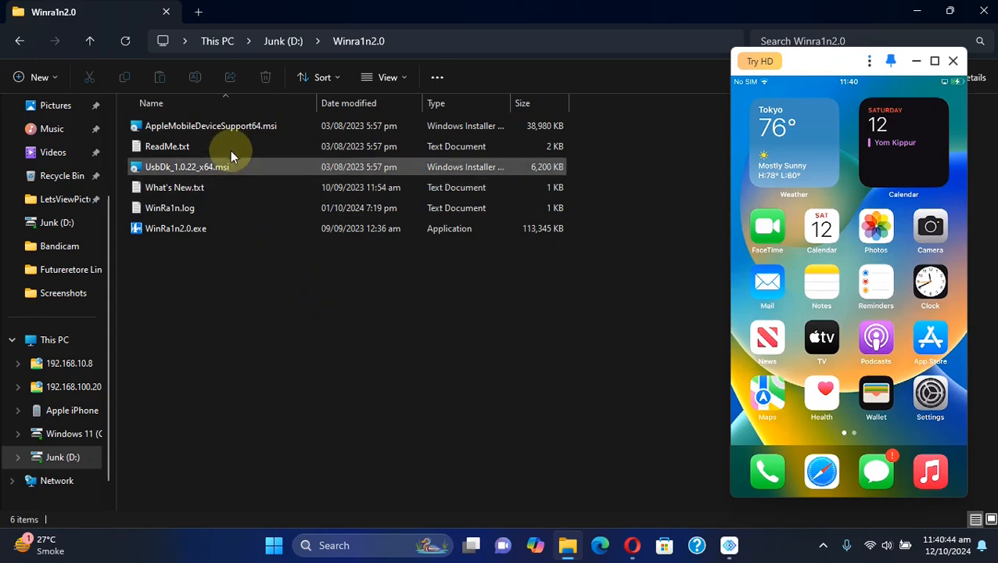
{"action": "mouse_move", "coordinate": [181, 170]}
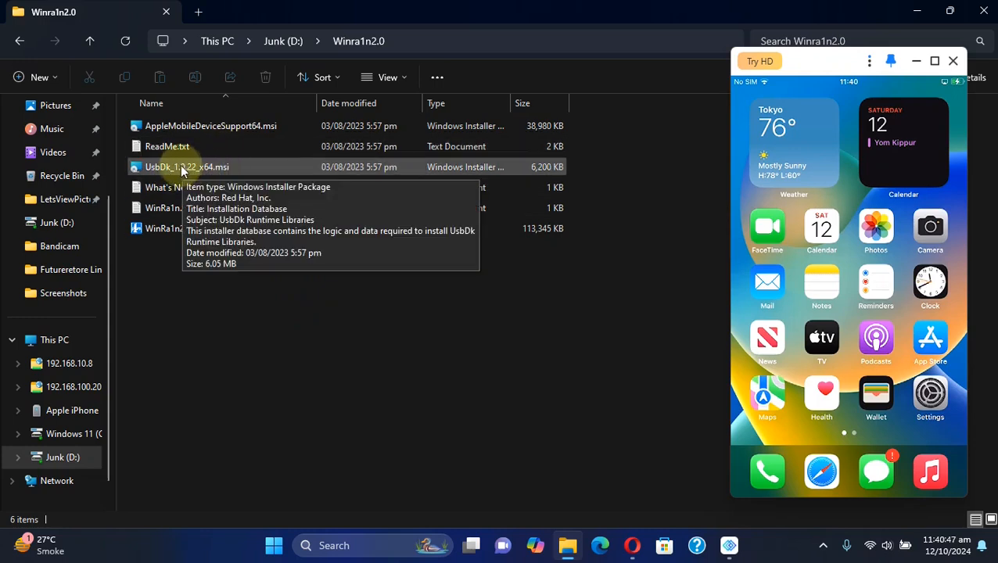
- Select UsbDk_1.0.22_x64.msi in the Winra1n2.0 folder on Junk (D:)
{"action": "left_click", "coordinate": [186, 167]}
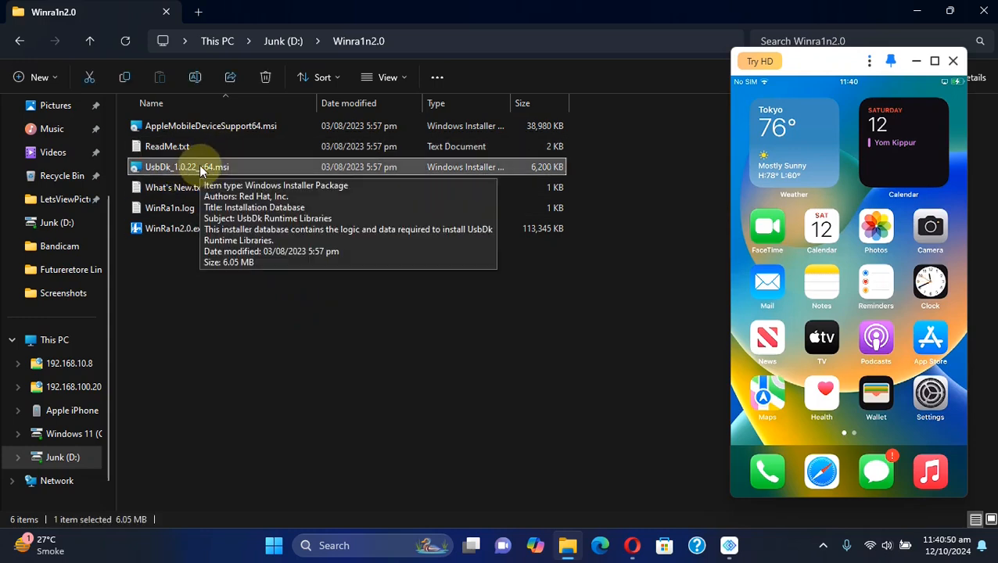
{"action": "mouse_move", "coordinate": [282, 229]}
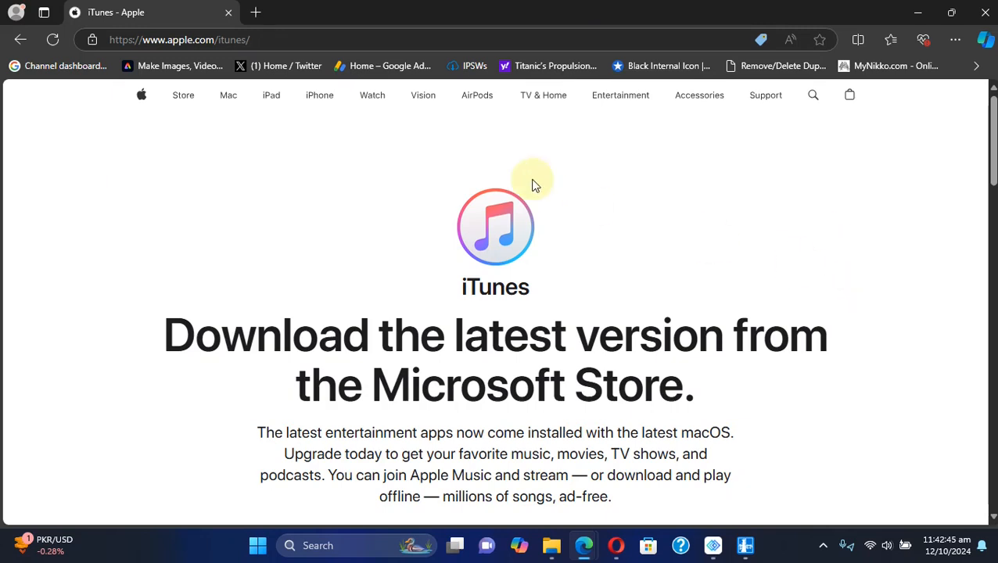
{"action": "mouse_move", "coordinate": [541, 169]}
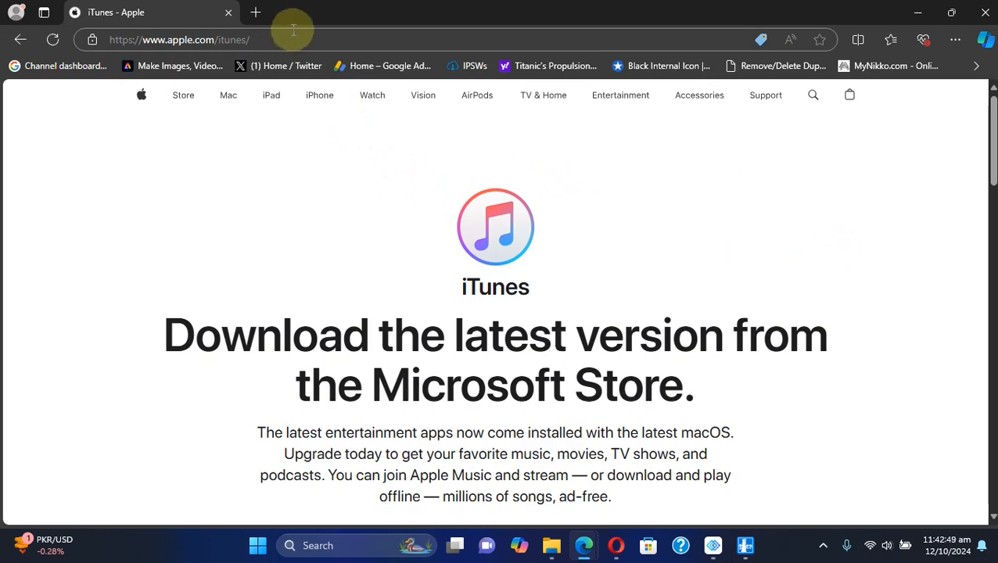
- Scroll Apple's iTunes page down to the 'Get it from Microsoft' button
{"action": "scroll", "scroll_direction": "down", "scroll_amount": 3}
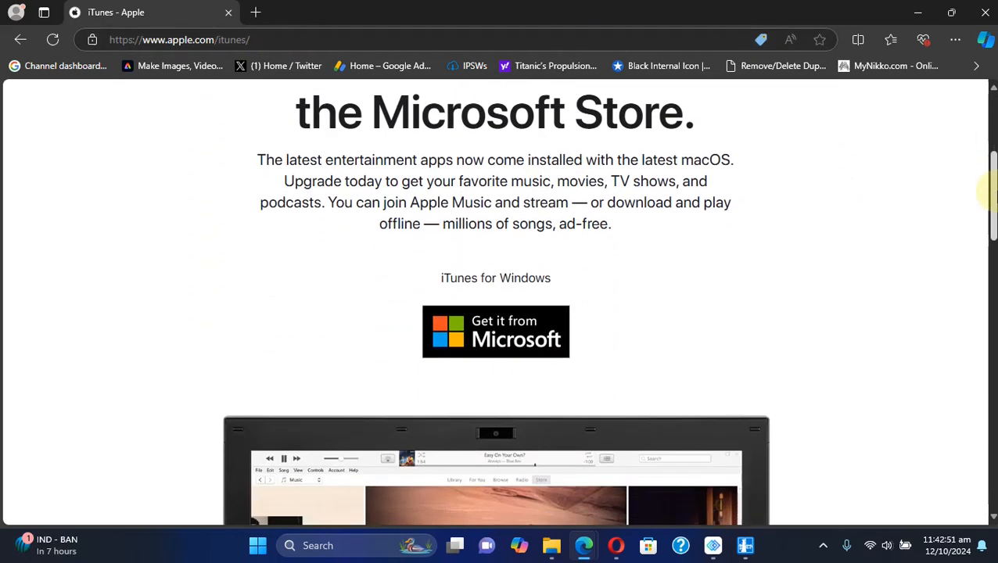
{"action": "scroll", "scroll_direction": "down", "scroll_amount": 3}
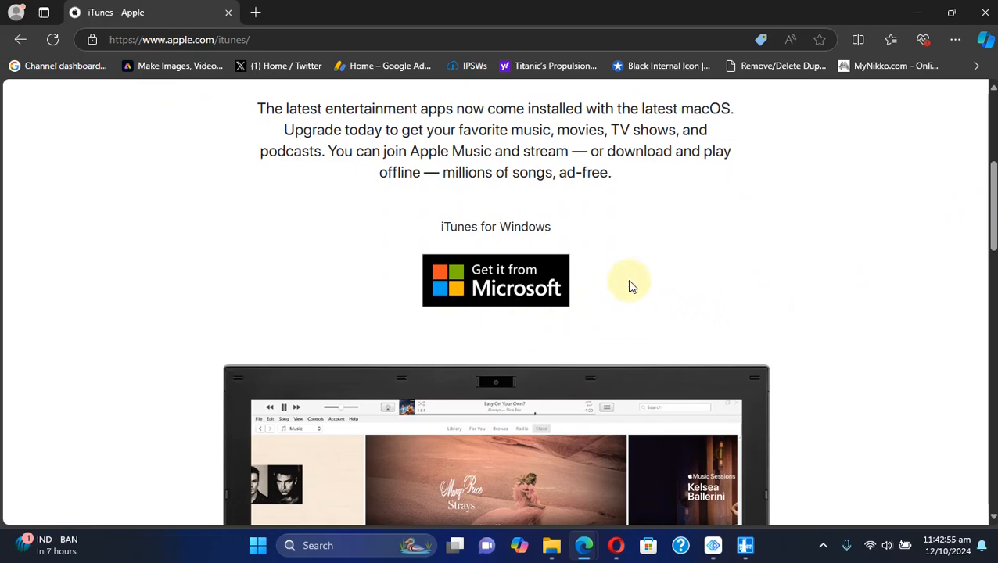
{"action": "scroll", "scroll_direction": "down", "scroll_amount": 3}
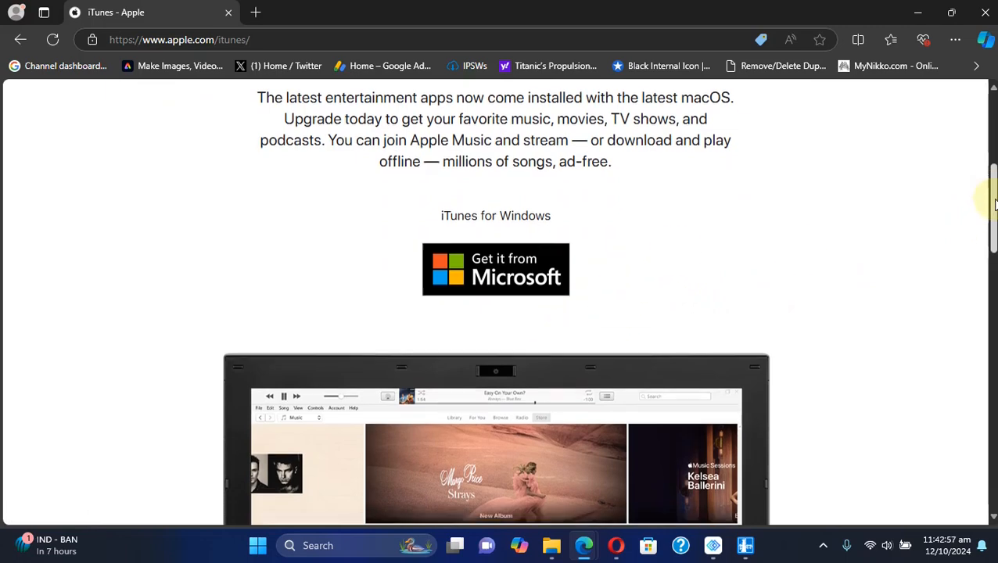
{"action": "scroll", "scroll_direction": "down", "scroll_amount": 3}
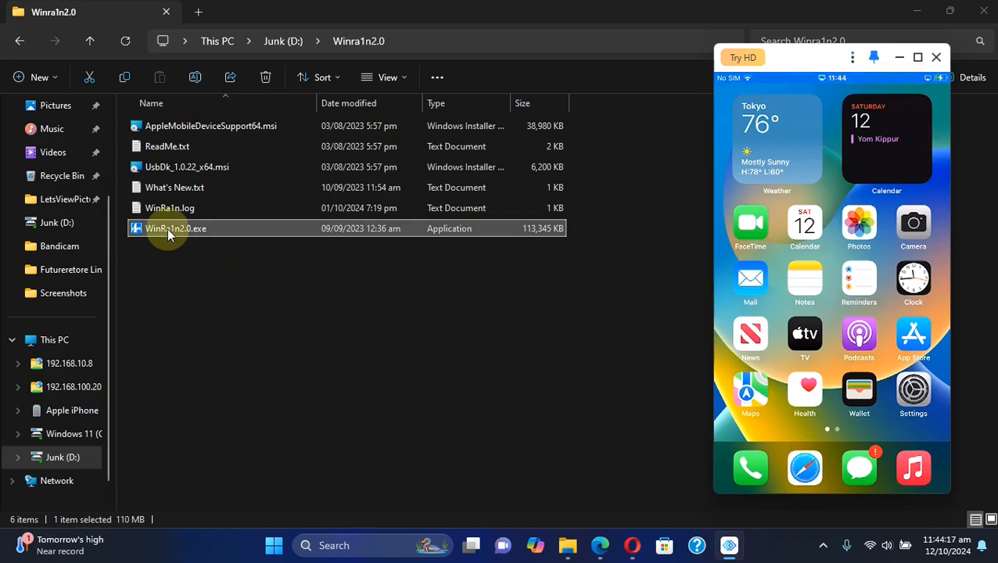
- Launch WinRa1n2.0.exe from the Winra1n2.0 folder
{"action": "right_click", "coordinate": [170, 229]}
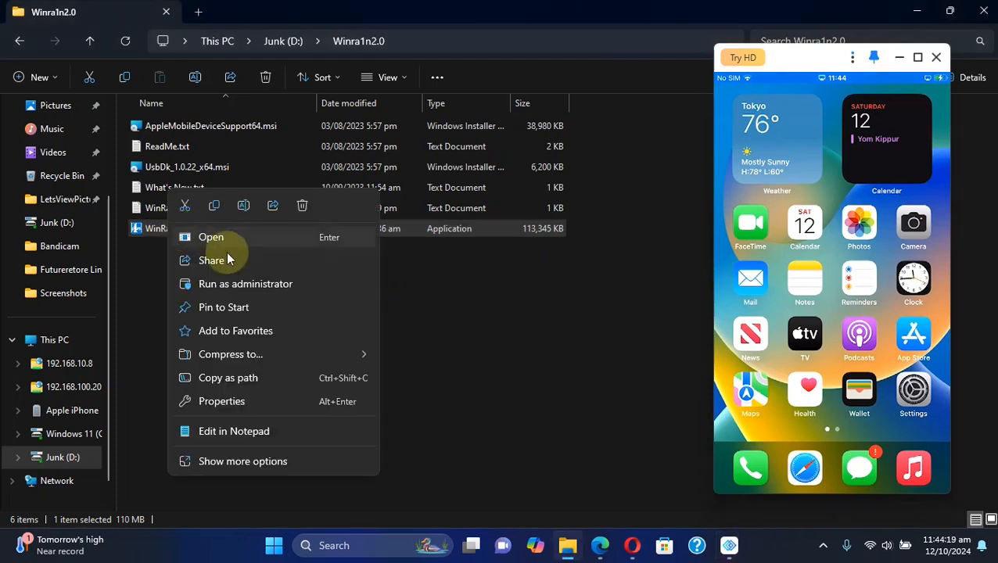
{"action": "left_click", "coordinate": [211, 237]}
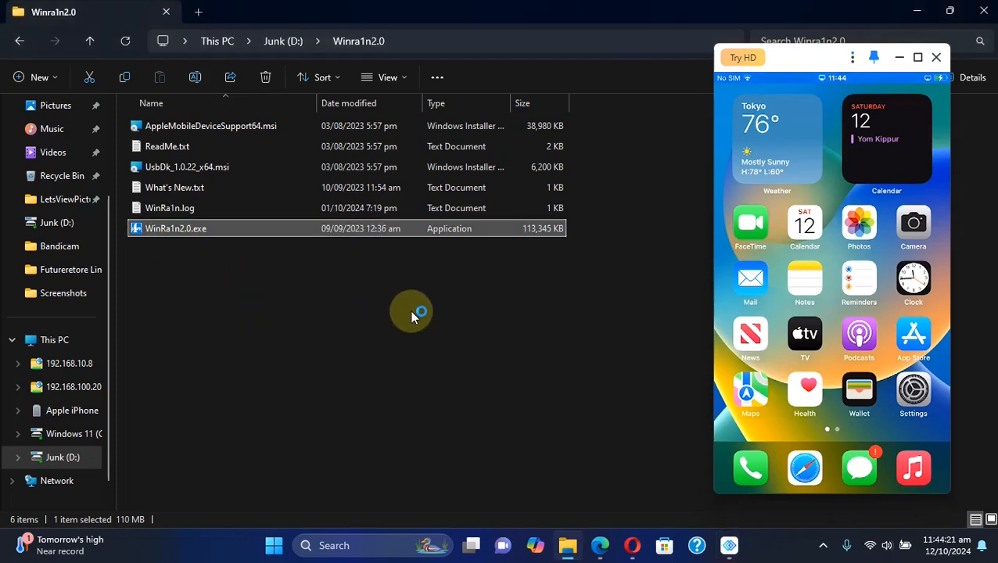
{"action": "double_click", "coordinate": [175, 228]}
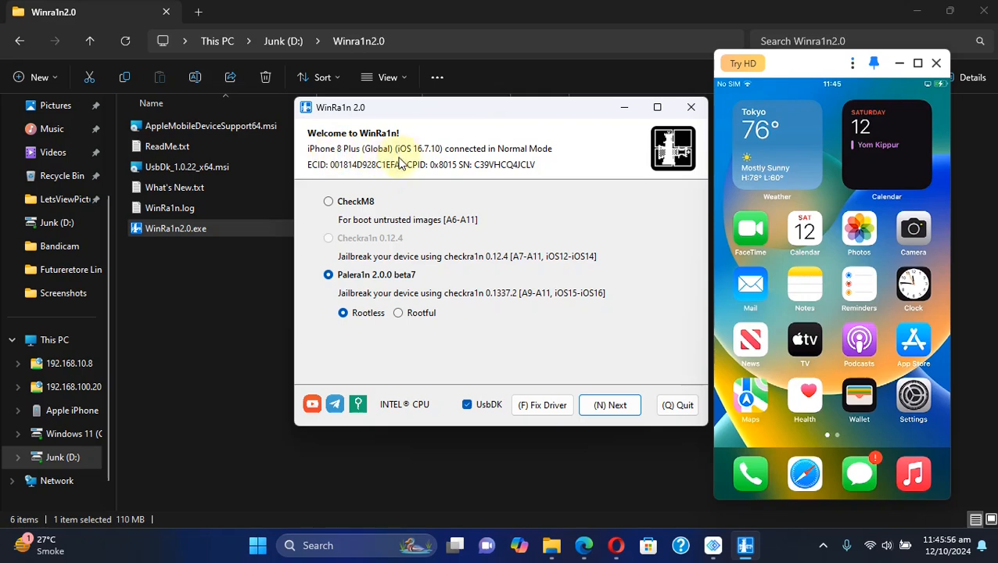
{"action": "mouse_move", "coordinate": [421, 160]}
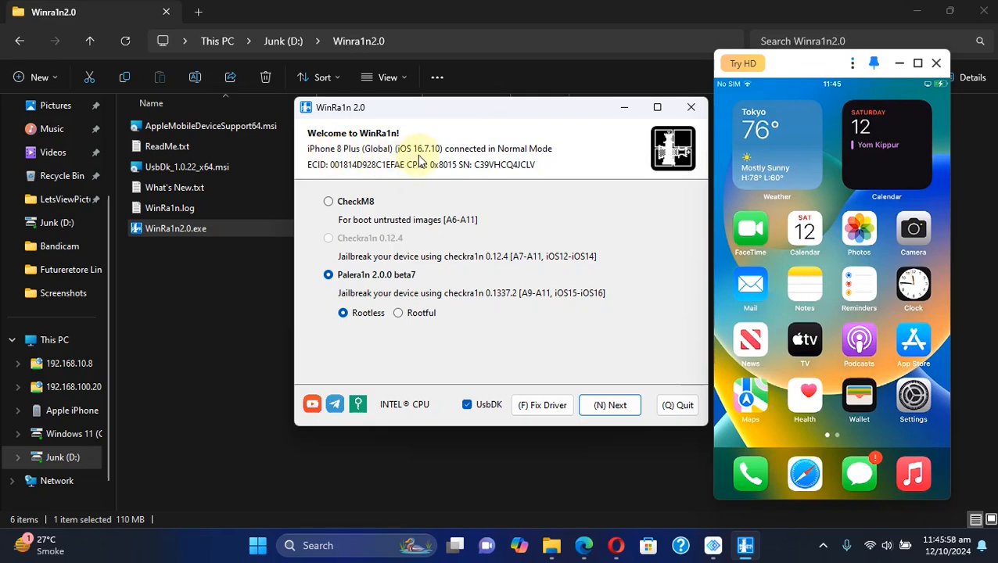
{"action": "mouse_move", "coordinate": [600, 206]}
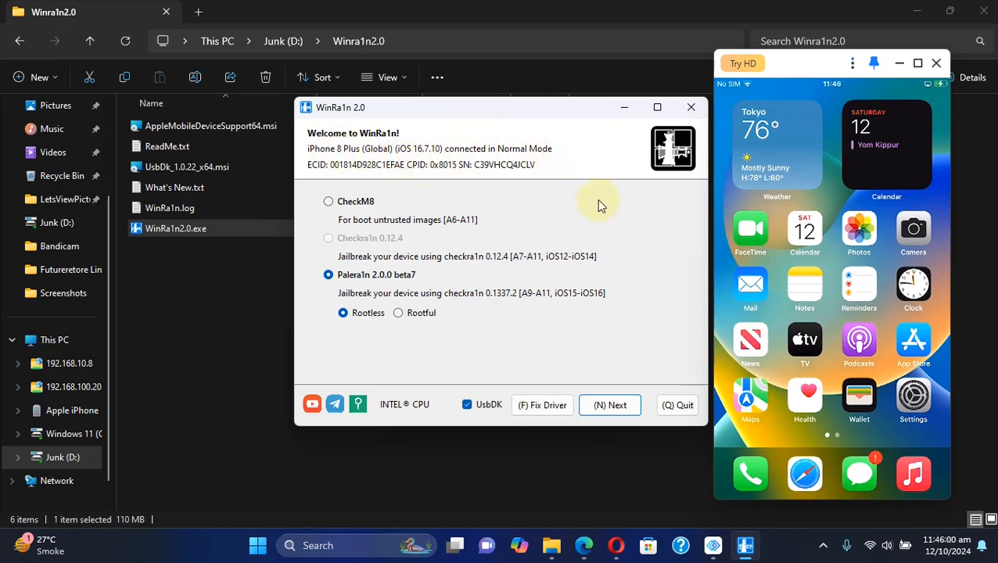
{"action": "mouse_move", "coordinate": [838, 271]}
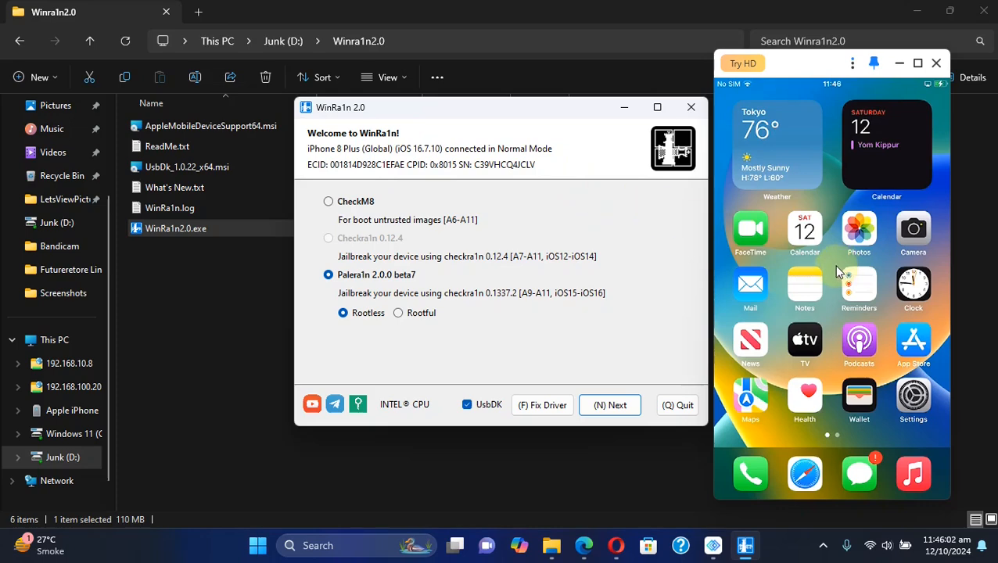
- Set Palera1n 2.0.0 beta7 to Rootful and enable Create Fakefs
{"action": "scroll", "scroll_direction": "left", "scroll_amount": 3}
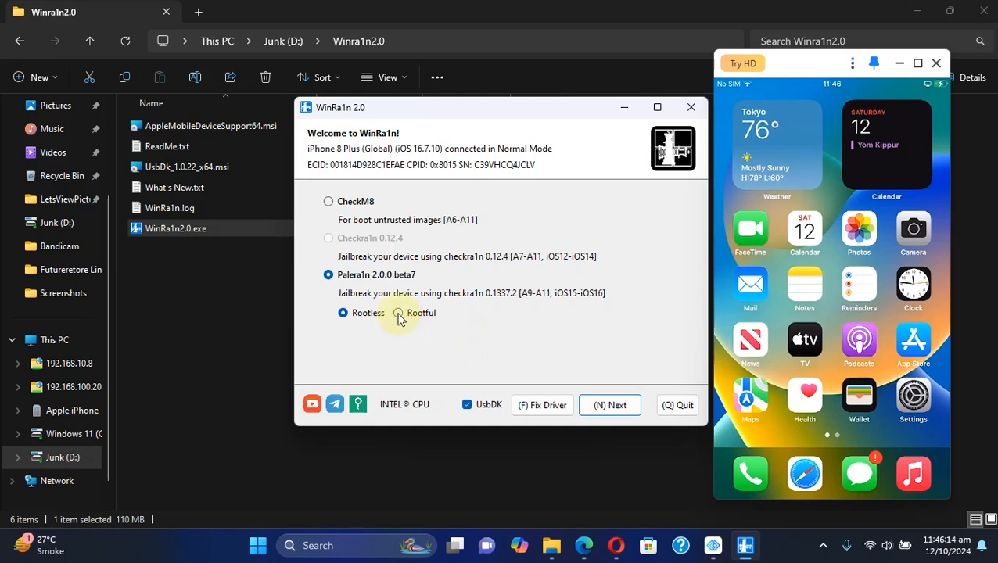
{"action": "left_click", "coordinate": [397, 312]}
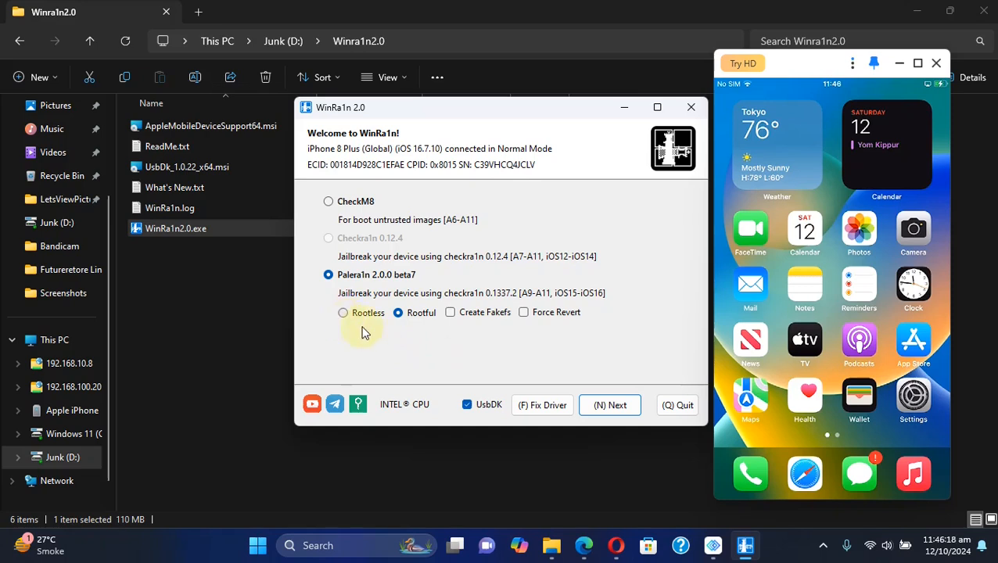
{"action": "left_click", "coordinate": [397, 312]}
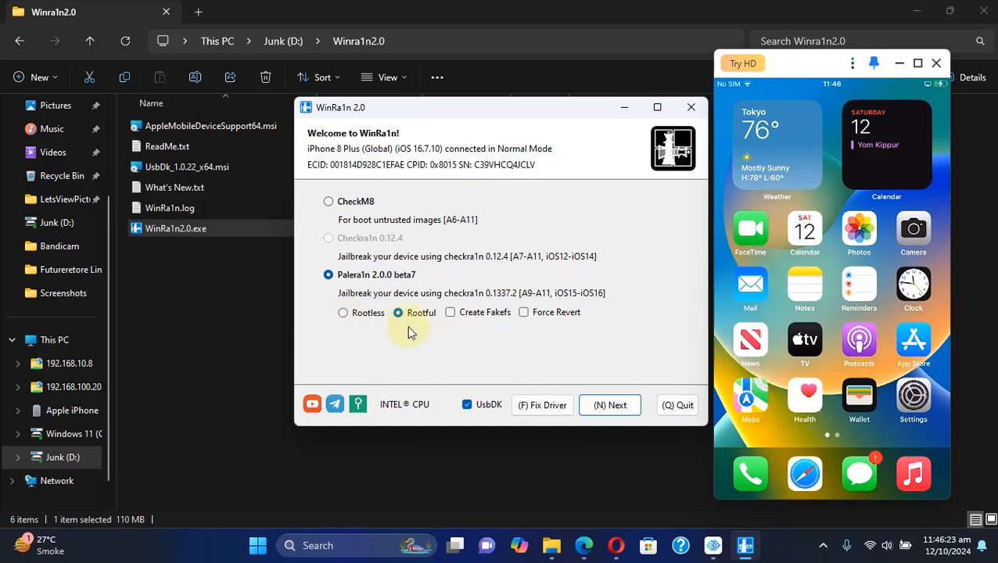
{"action": "mouse_move", "coordinate": [451, 312]}
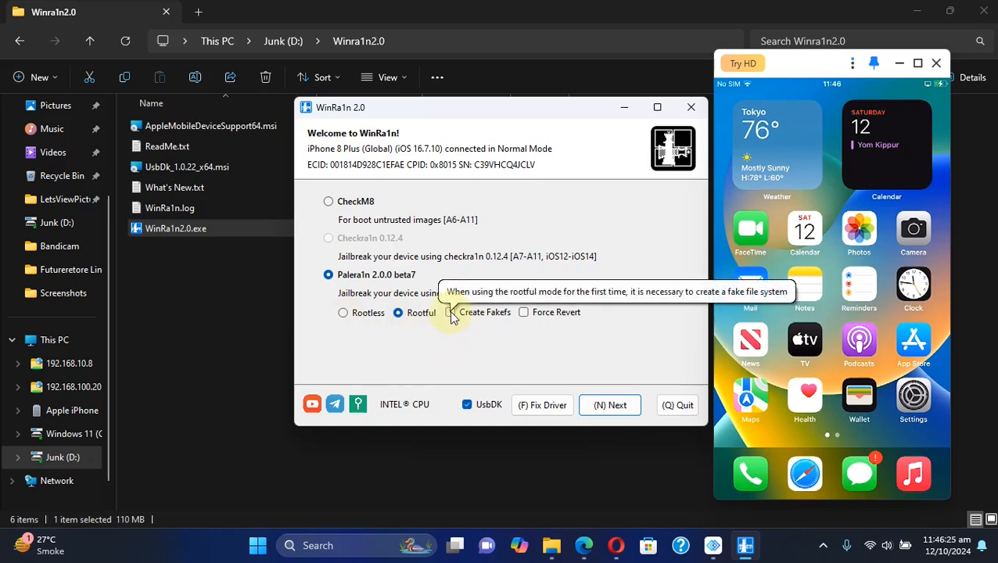
{"action": "left_click", "coordinate": [451, 312]}
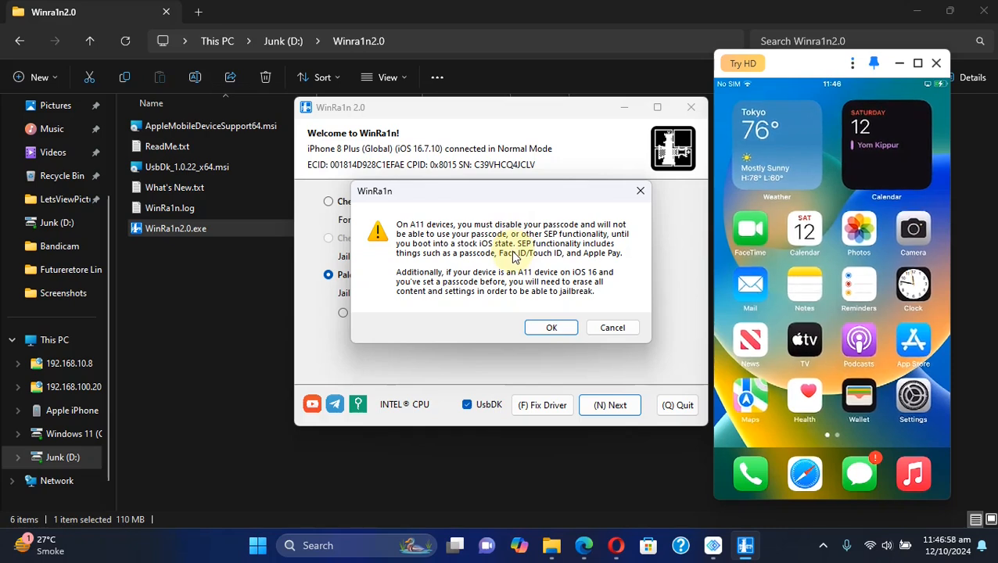
{"action": "mouse_move", "coordinate": [522, 256]}
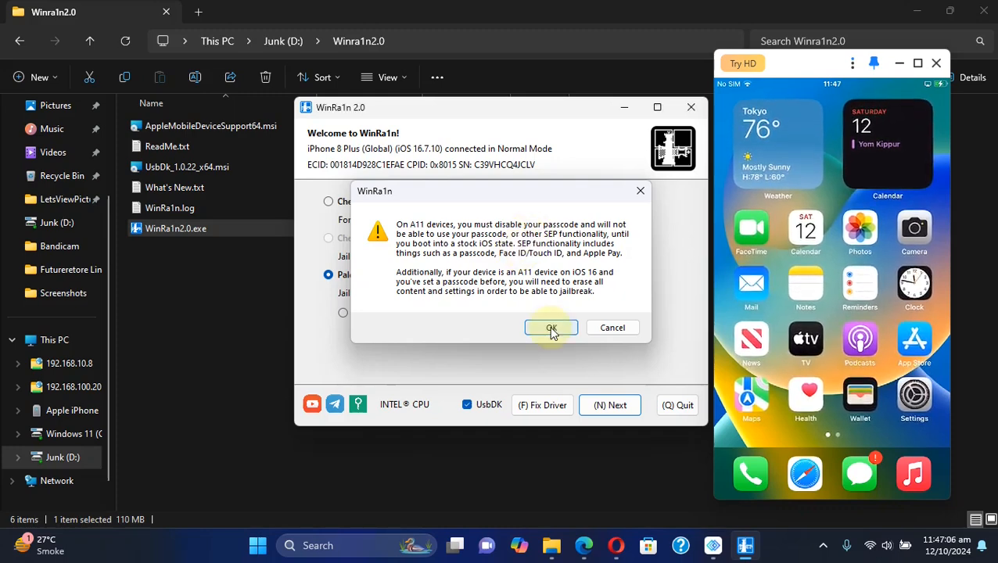
- Accept the A11 passcode warning and start the DFU-mode countdown for the rootful run
{"action": "left_click", "coordinate": [551, 327]}
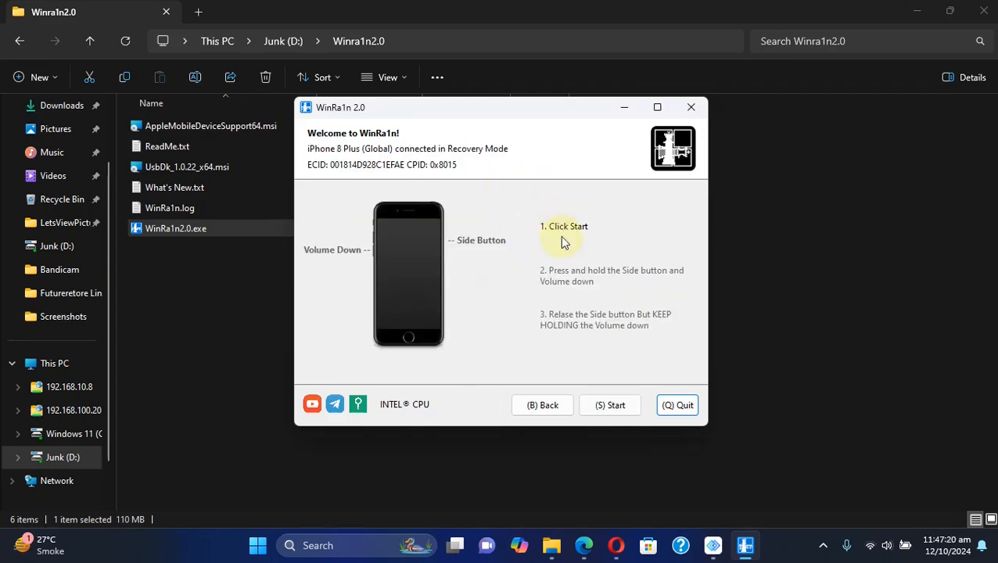
{"action": "mouse_move", "coordinate": [575, 243]}
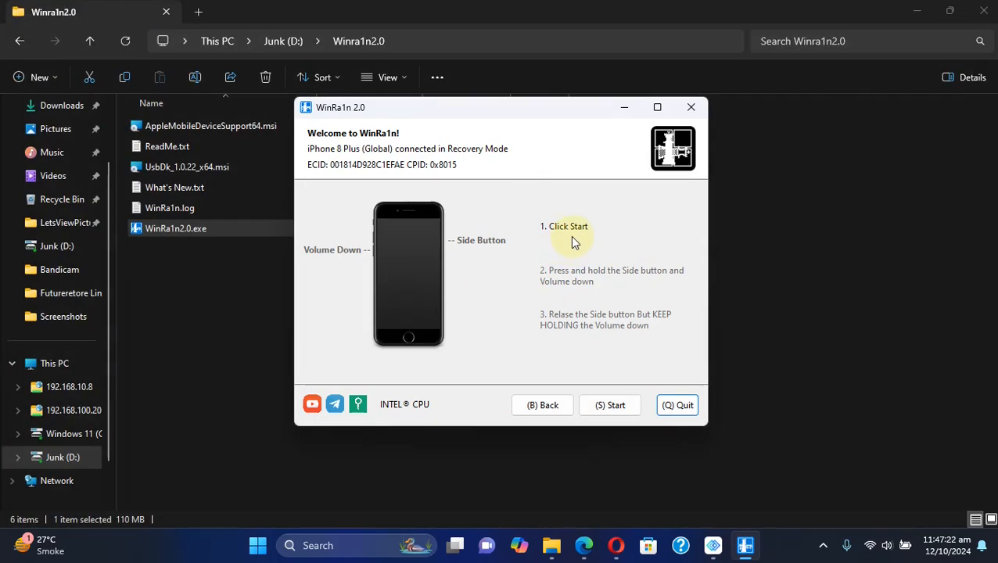
{"action": "left_click", "coordinate": [609, 405]}
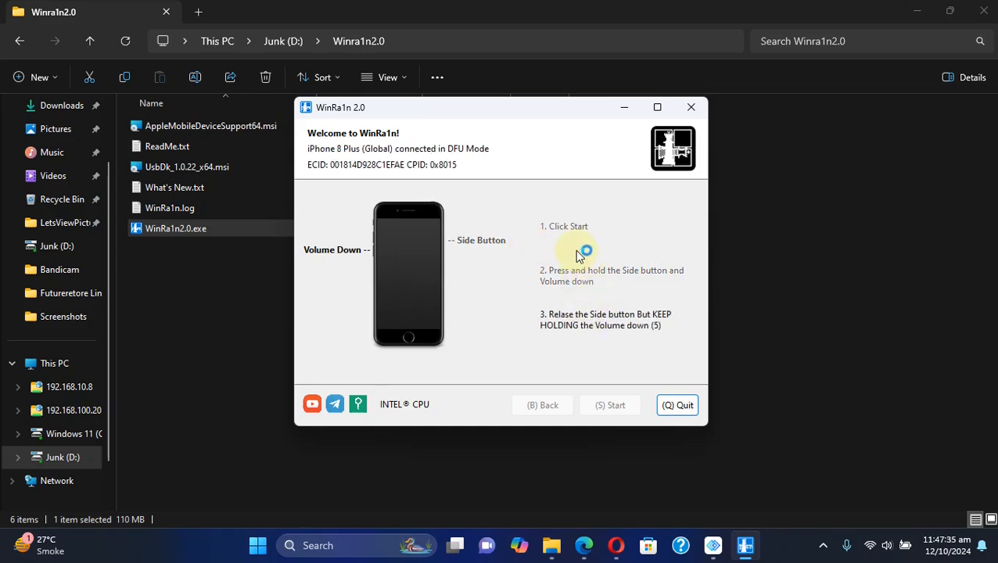
{"action": "left_click", "coordinate": [610, 405]}
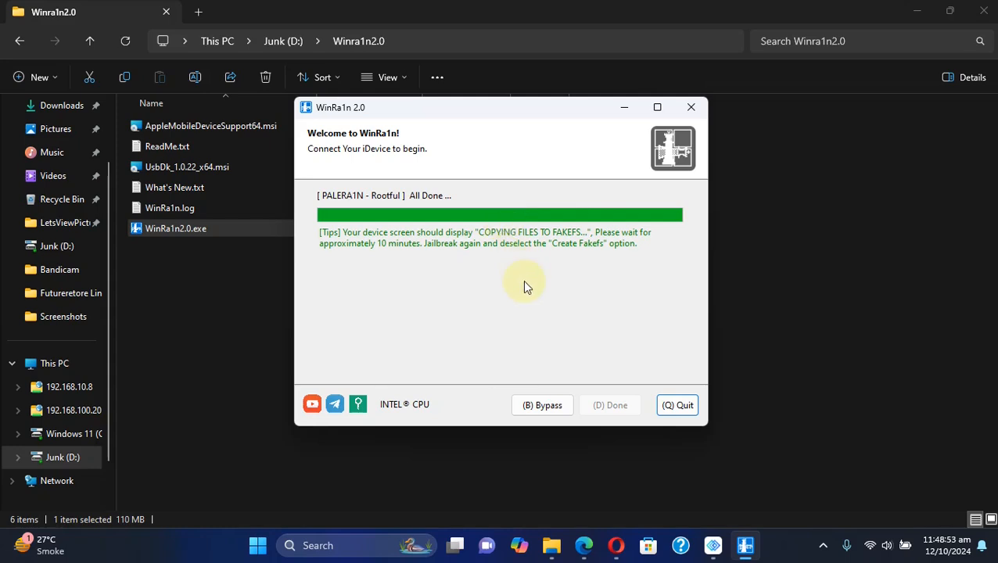
{"action": "mouse_move", "coordinate": [514, 258]}
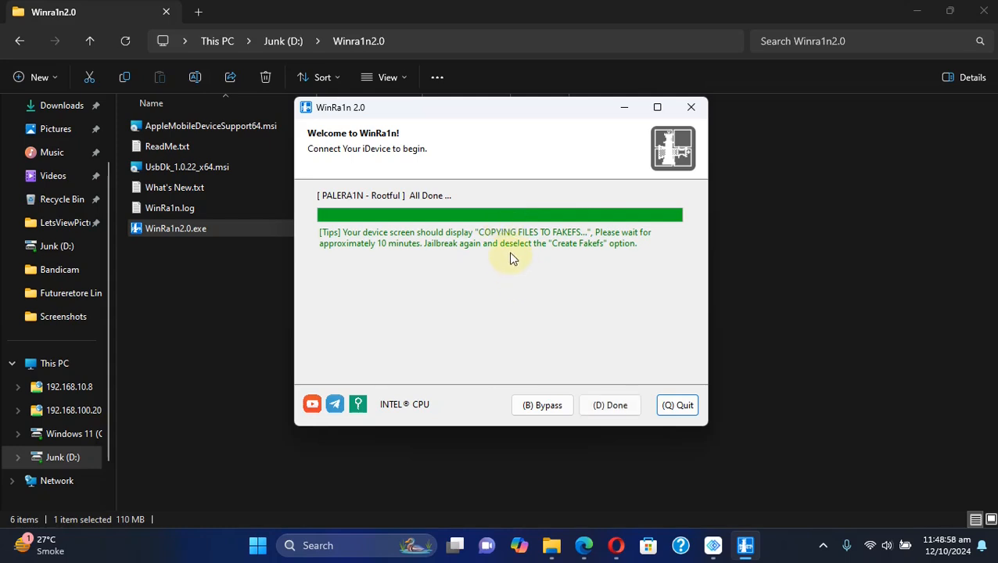
{"action": "mouse_move", "coordinate": [518, 272]}
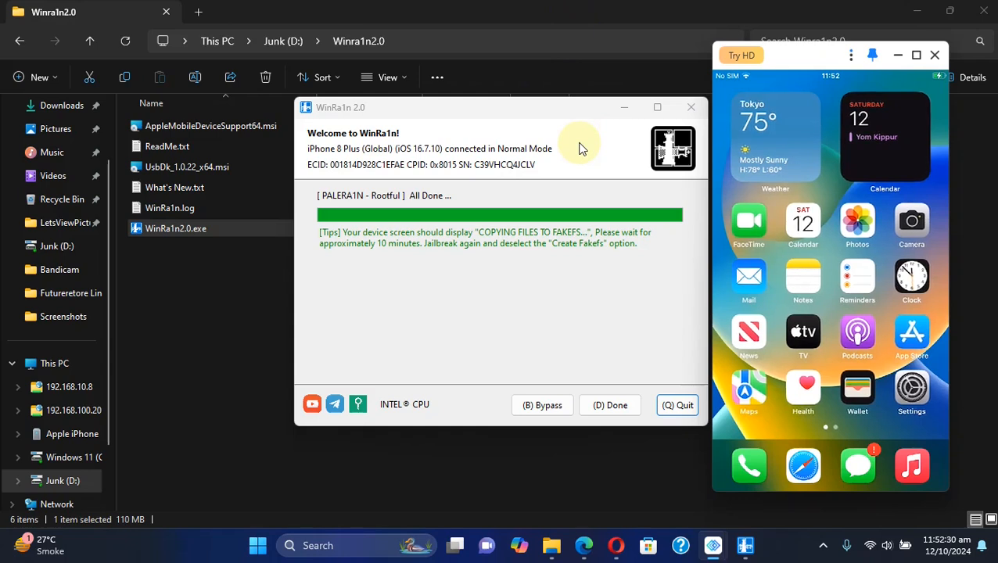
{"action": "mouse_move", "coordinate": [587, 184]}
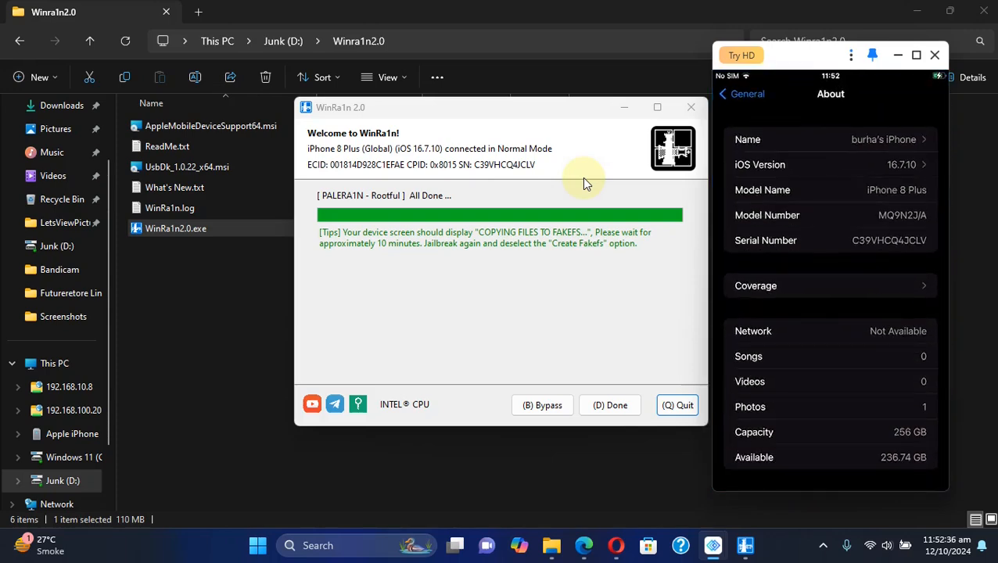
{"action": "mouse_move", "coordinate": [904, 468]}
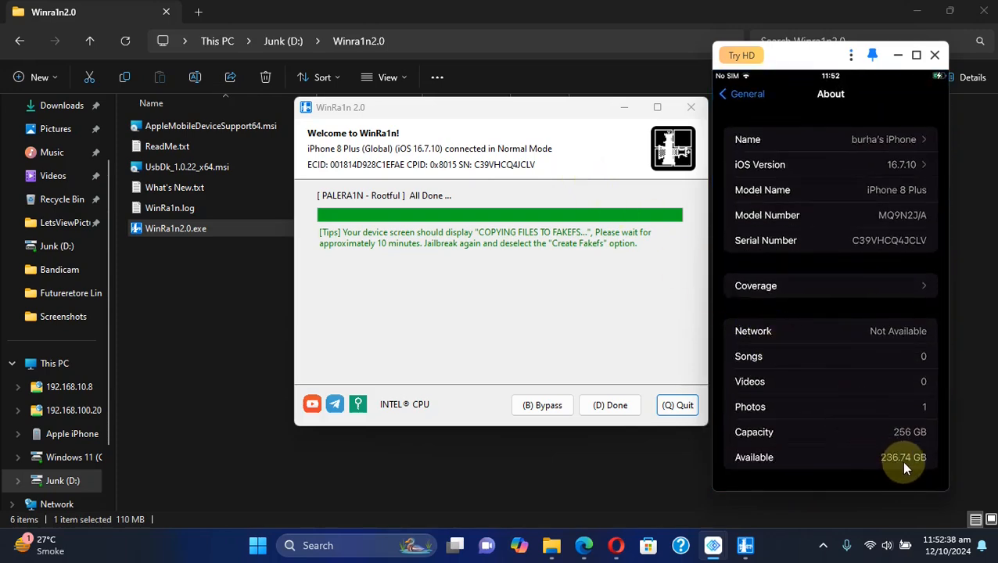
{"action": "mouse_move", "coordinate": [895, 471]}
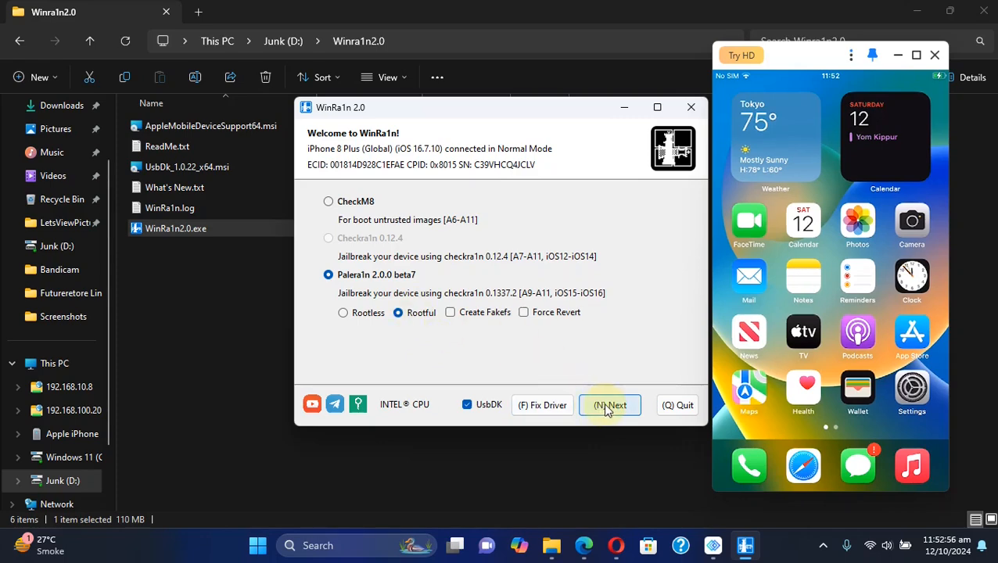
- Proceed to the device-mode guide and restart the DFU countdown for a second rootful run
{"action": "left_click", "coordinate": [609, 404]}
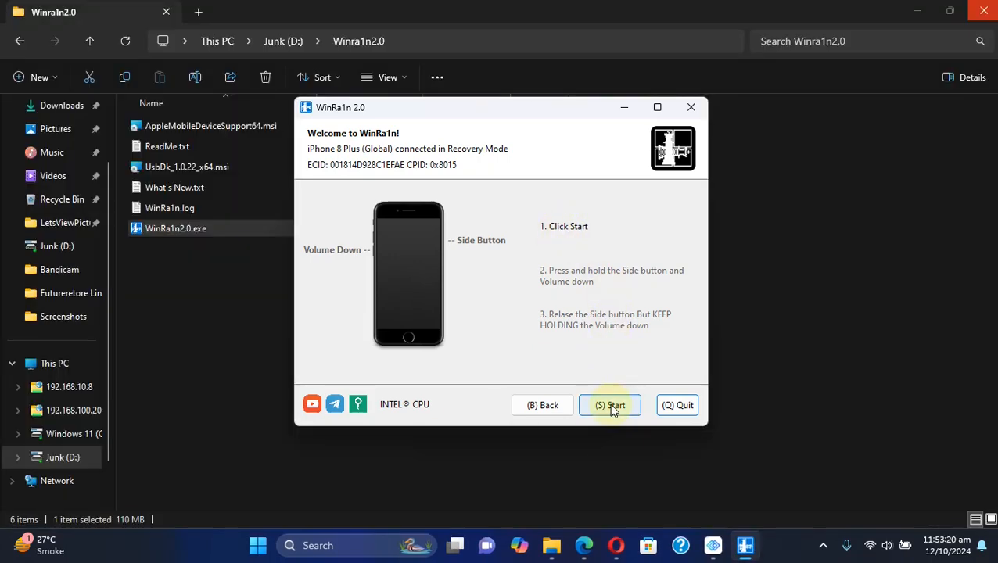
{"action": "left_click", "coordinate": [610, 405]}
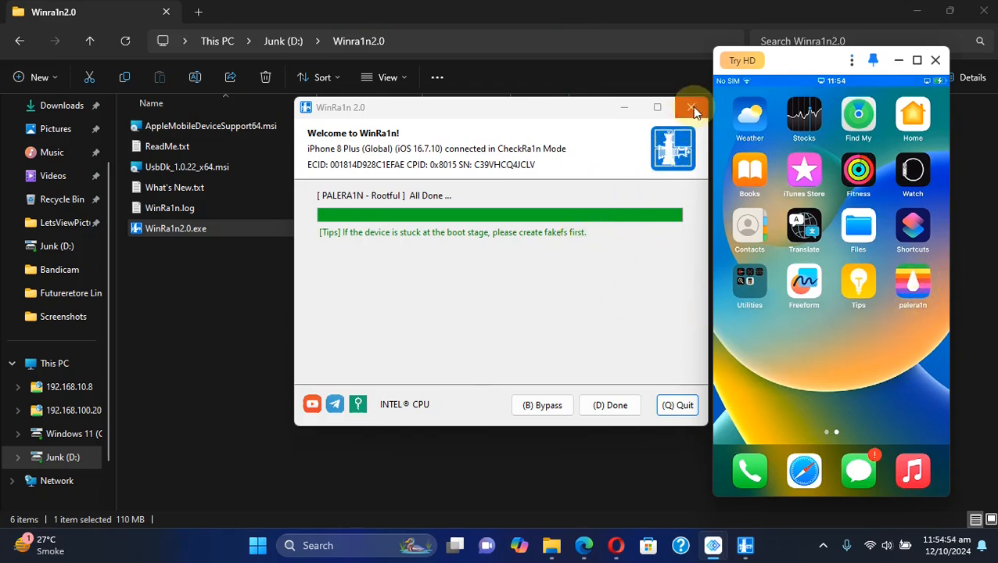
- Close WinRa1n, install Sileo from the palera1n loader with a terminal password, and dismiss completion
{"action": "left_click", "coordinate": [693, 108]}
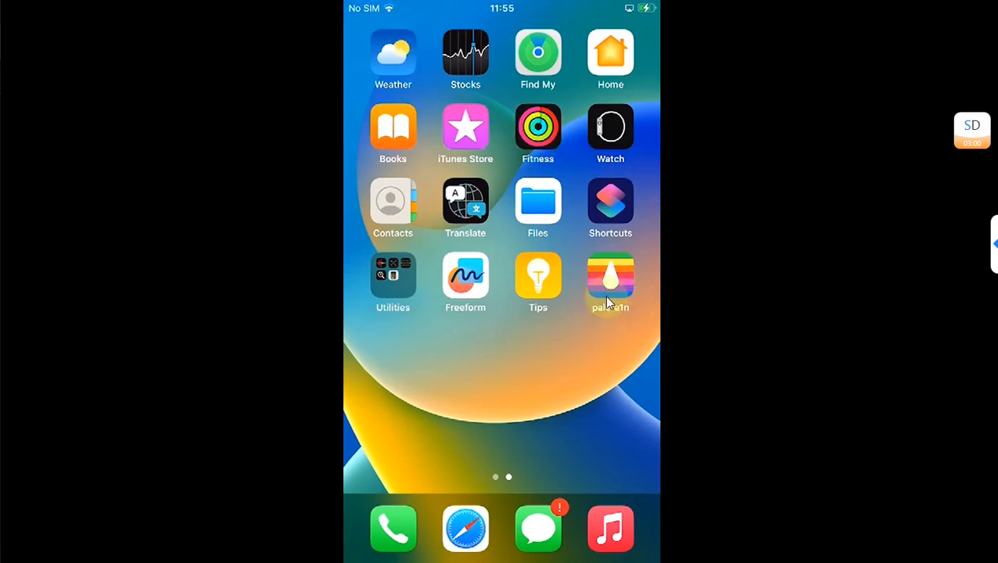
{"action": "left_click", "coordinate": [610, 277]}
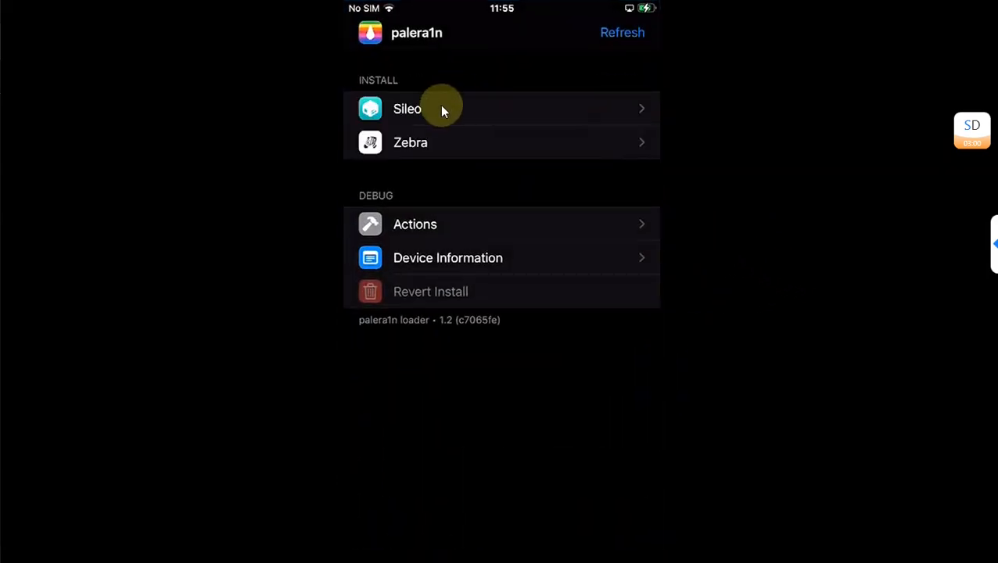
{"action": "left_click", "coordinate": [406, 109]}
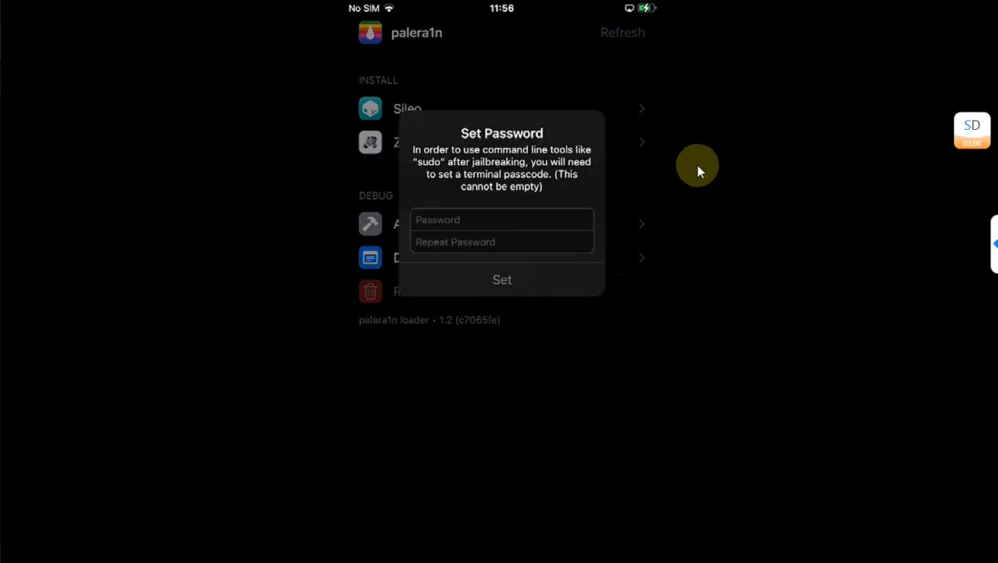
{"action": "left_click", "coordinate": [502, 220]}
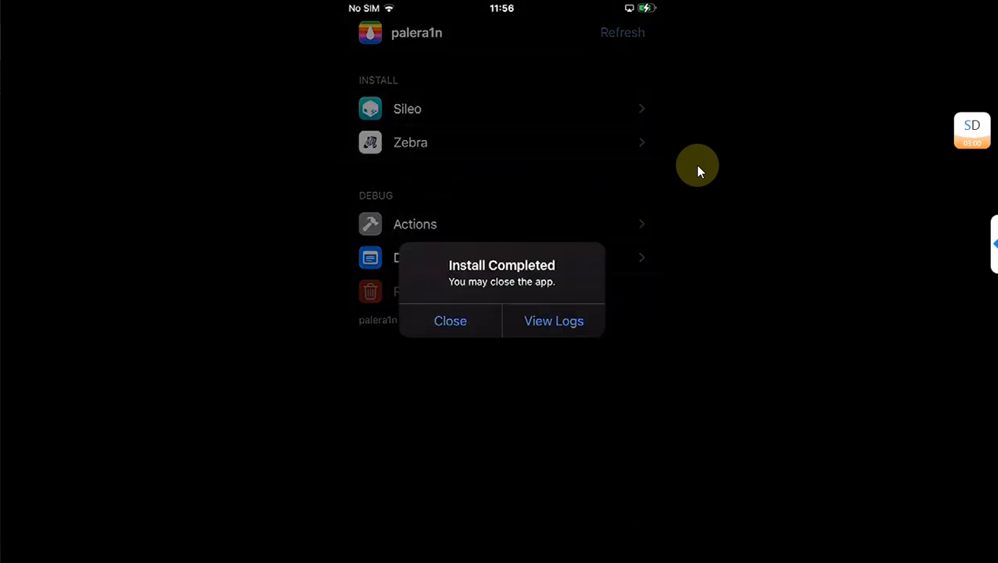
{"action": "left_click", "coordinate": [449, 321]}
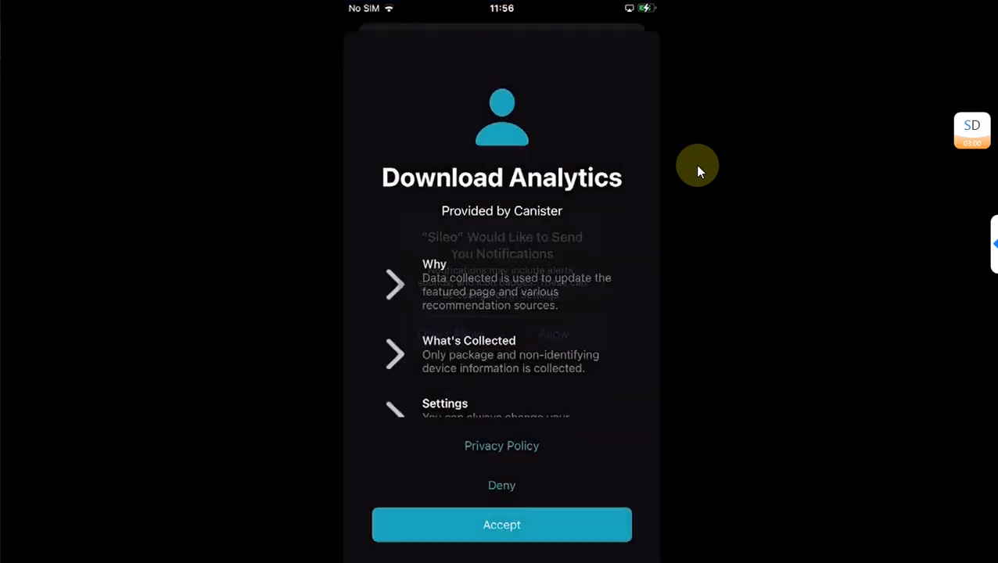
{"action": "left_click", "coordinate": [501, 525]}
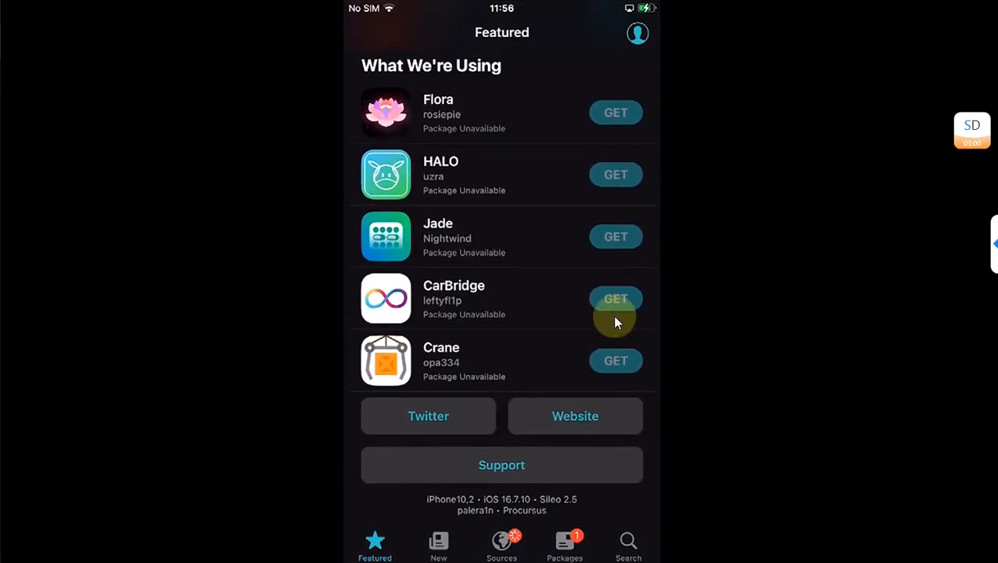
{"action": "mouse_move", "coordinate": [473, 505]}
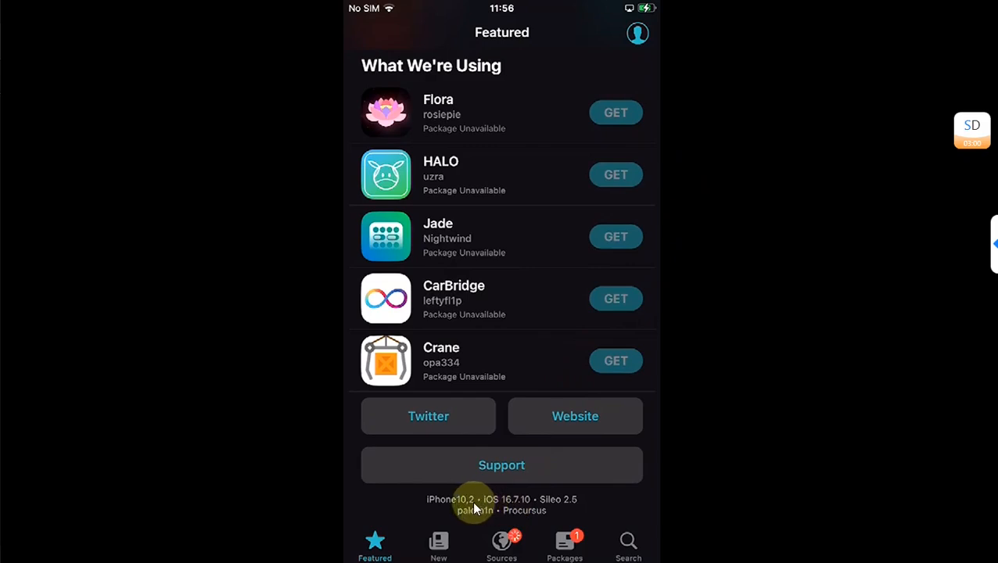
{"action": "mouse_move", "coordinate": [682, 410]}
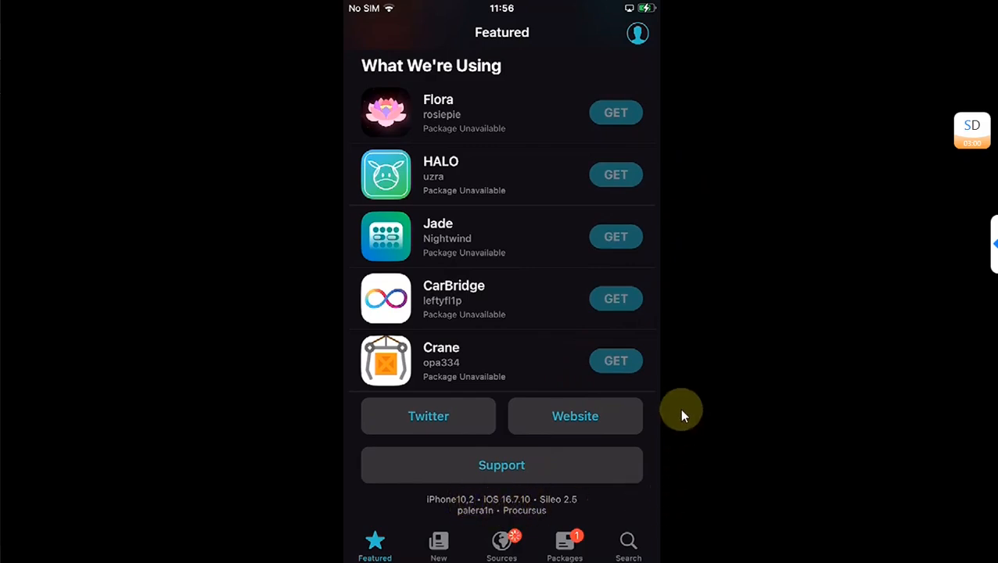
{"action": "left_click", "coordinate": [564, 544]}
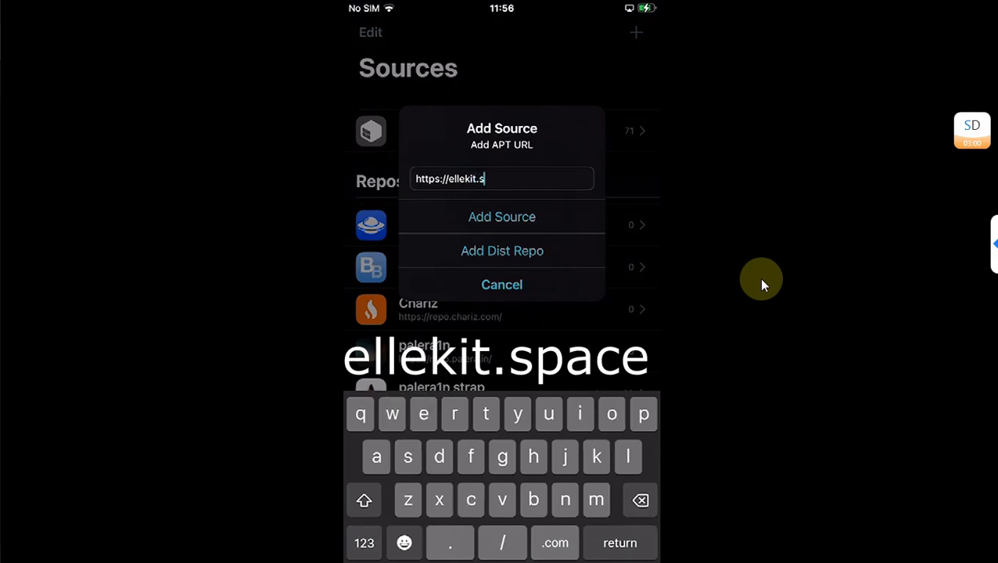
{"action": "left_click", "coordinate": [501, 284]}
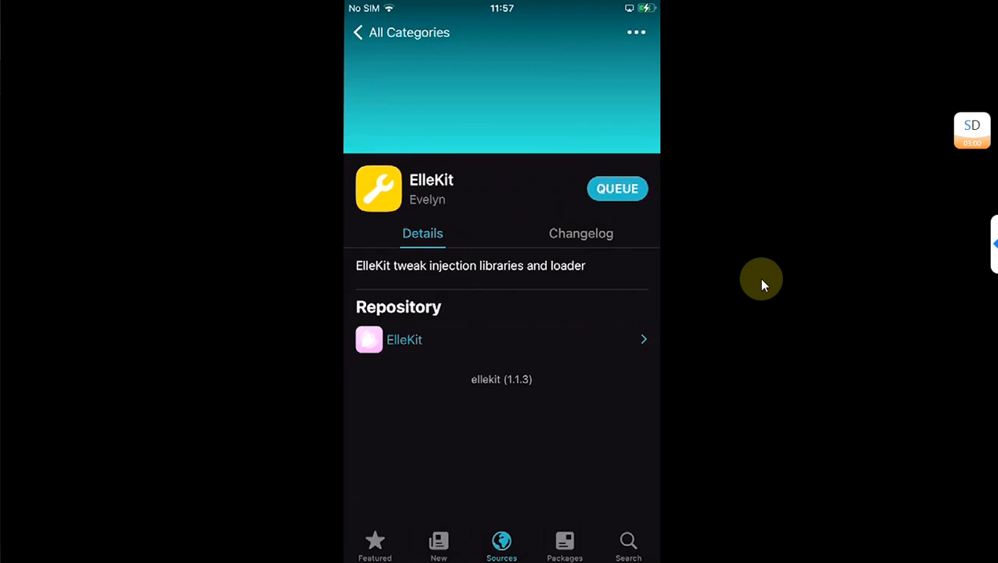
{"action": "left_click", "coordinate": [617, 189]}
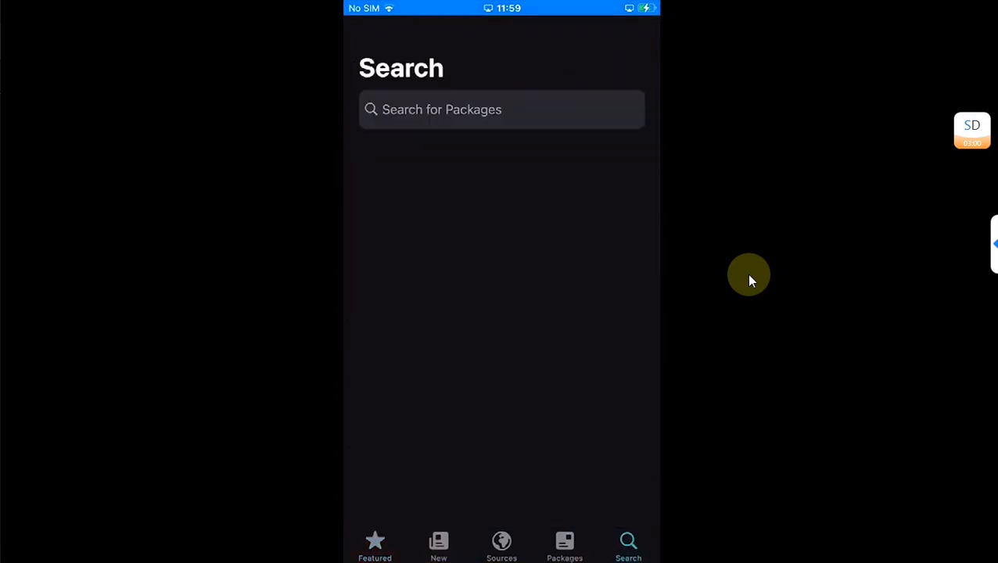
- Search 'Pr' and get the PreferenceLoader package
{"action": "type", "text": "Prefe"}
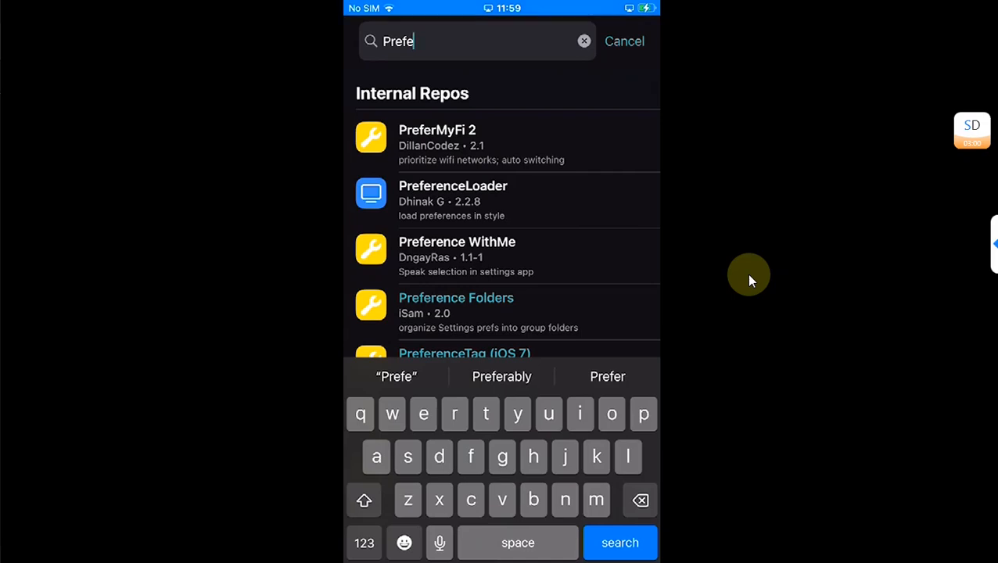
{"action": "left_click", "coordinate": [452, 199]}
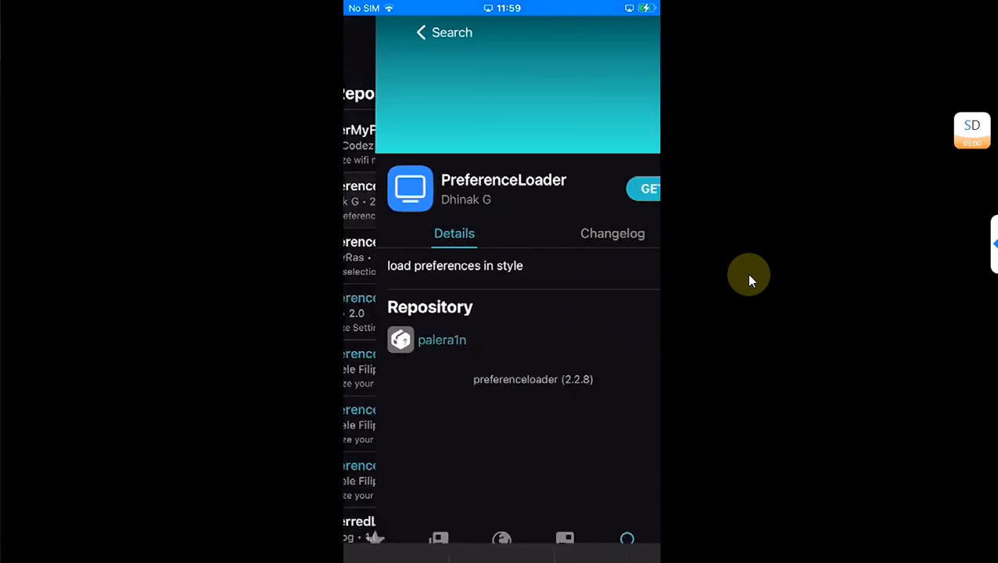
{"action": "left_click", "coordinate": [644, 189]}
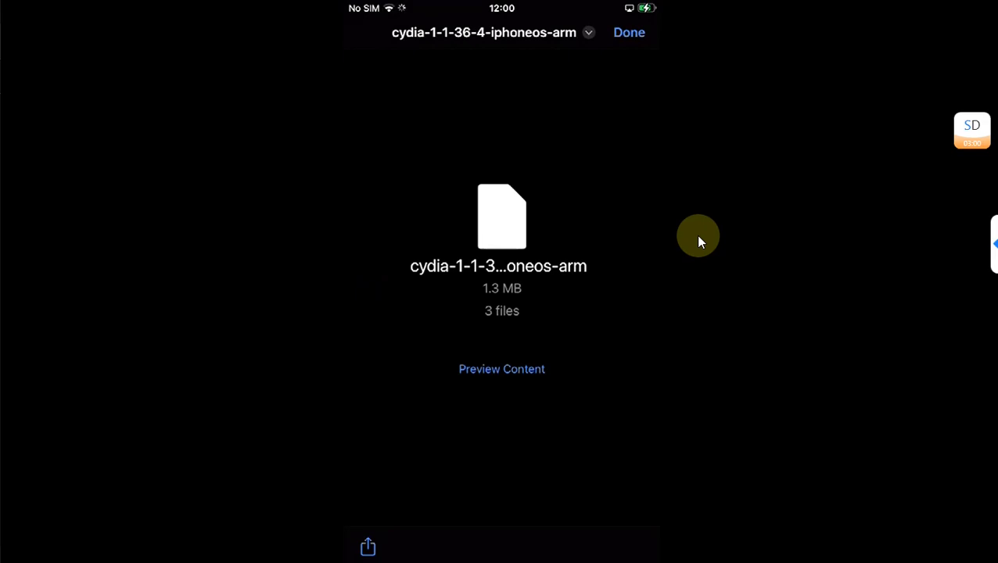
{"action": "mouse_move", "coordinate": [375, 512]}
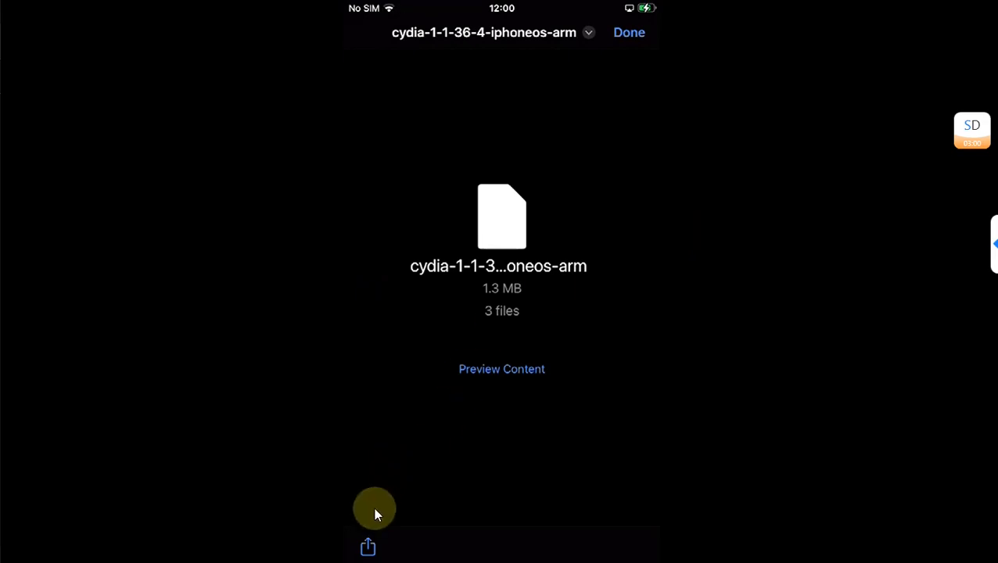
- Install the Cydia .deb with bzip2, gzip, xz-utils and zstd via Sileo, then launch Cydia
{"action": "left_click", "coordinate": [367, 547]}
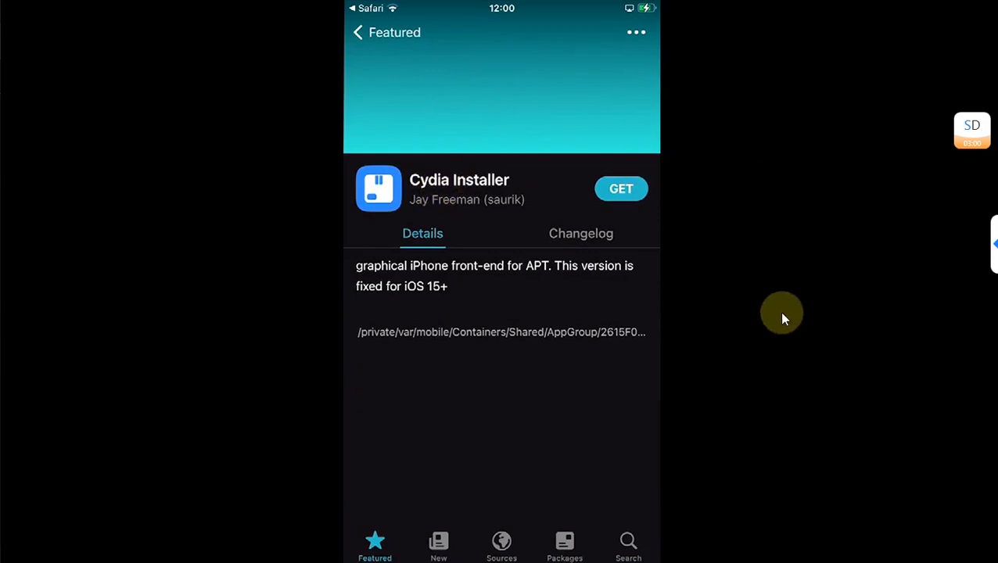
{"action": "left_click", "coordinate": [620, 189]}
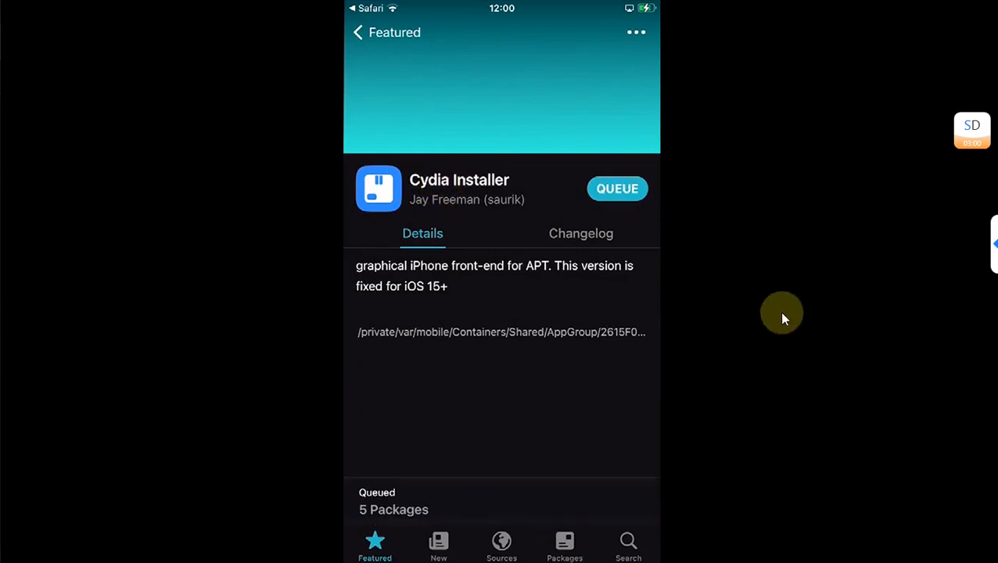
{"action": "left_click", "coordinate": [378, 500]}
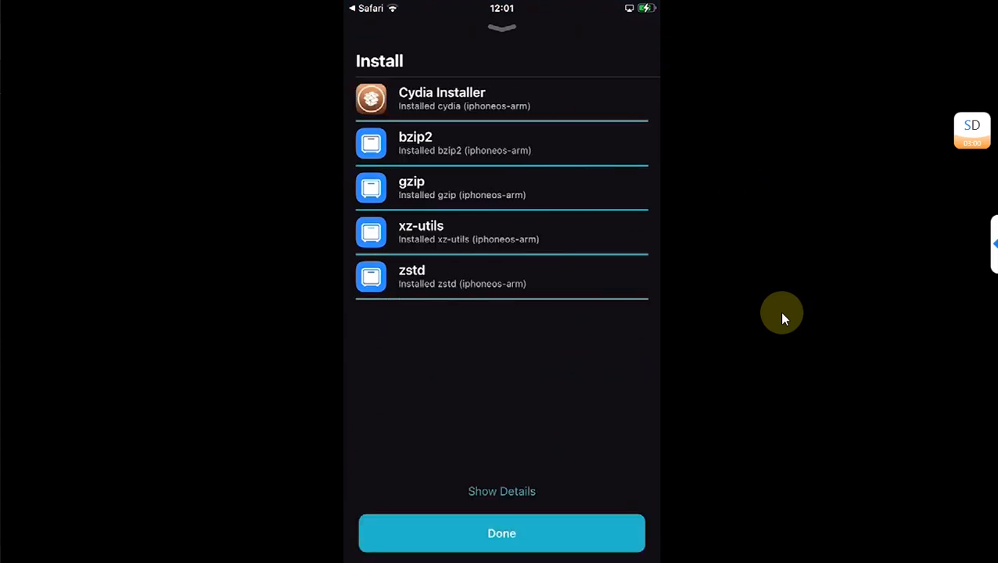
{"action": "left_click", "coordinate": [502, 534]}
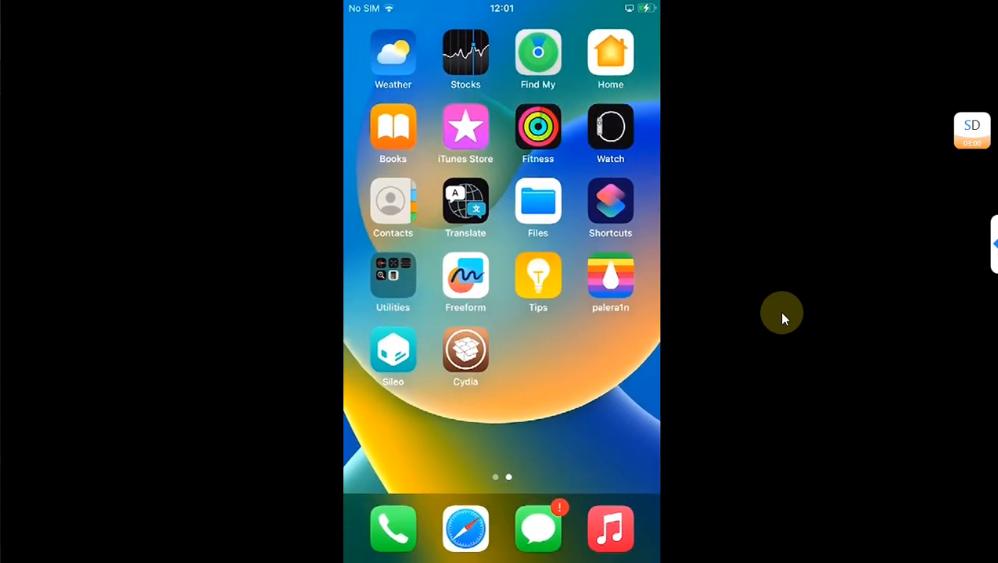
{"action": "left_click", "coordinate": [465, 351]}
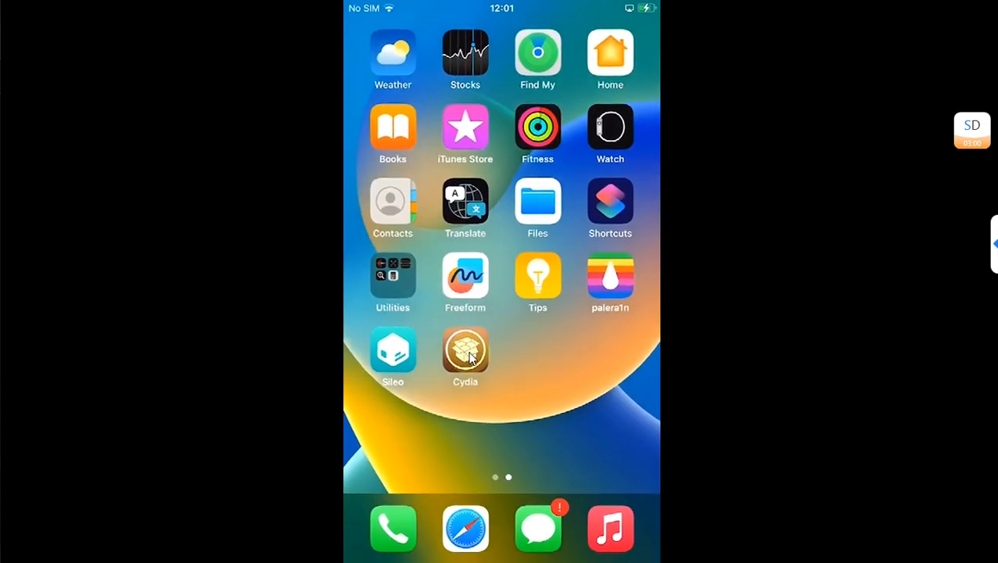
{"action": "left_click", "coordinate": [465, 349]}
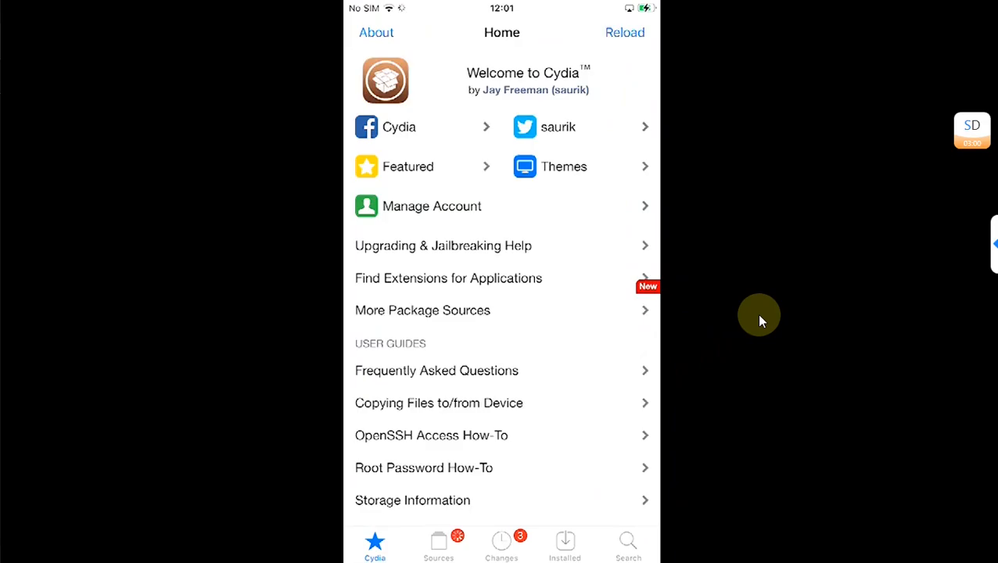
- Upgrade Cydia's pending packages (libncursesw6, libpcre1, ncurses-bin), return home, and reopen Cydia
{"action": "scroll", "scroll_direction": "down", "scroll_amount": 3}
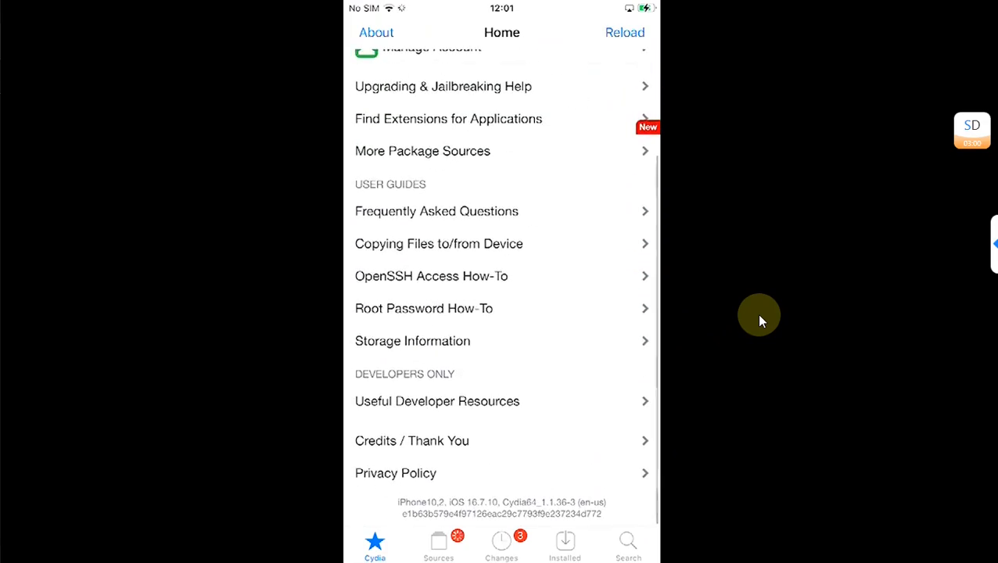
{"action": "left_click", "coordinate": [502, 547]}
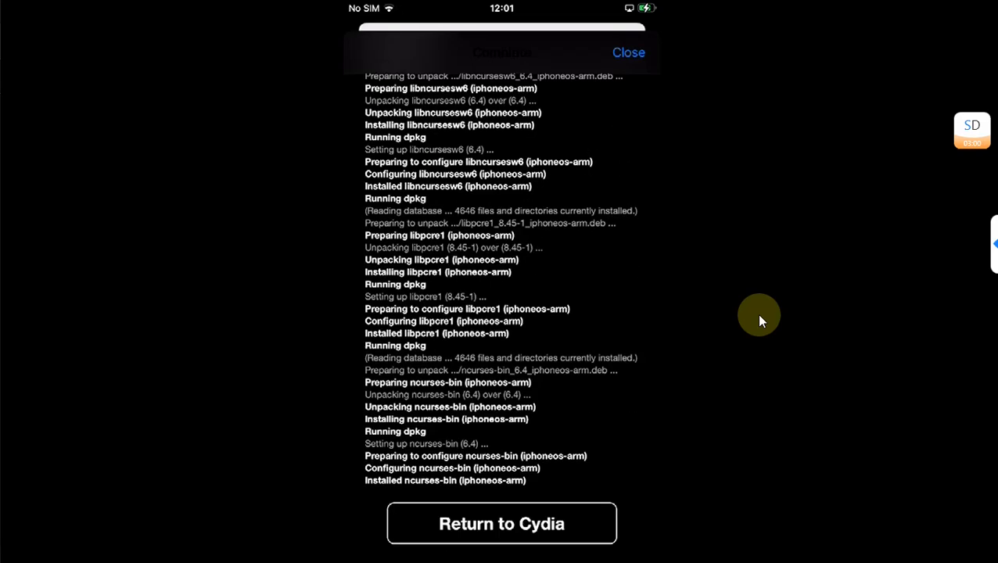
{"action": "left_click", "coordinate": [502, 523]}
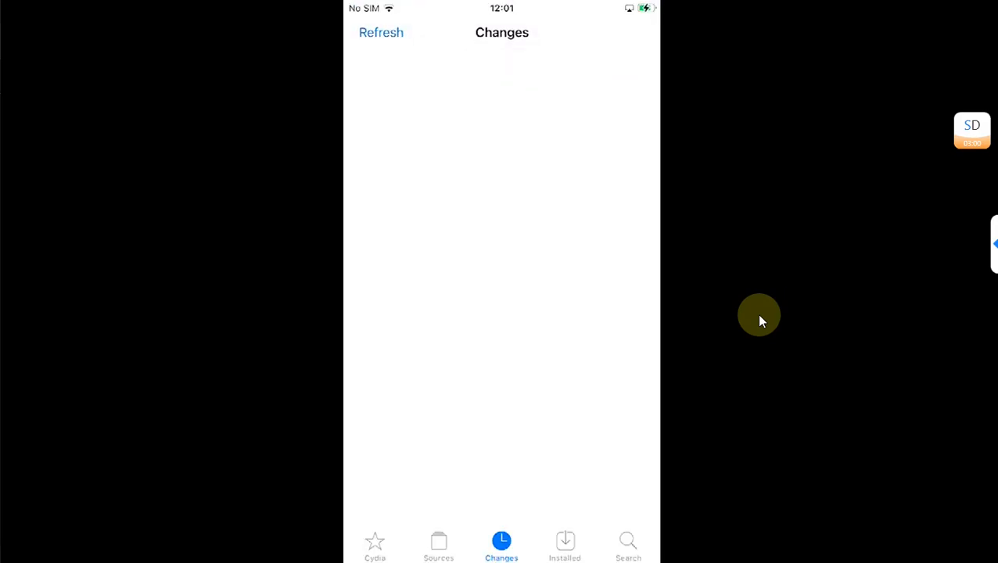
{"action": "left_click", "coordinate": [376, 555]}
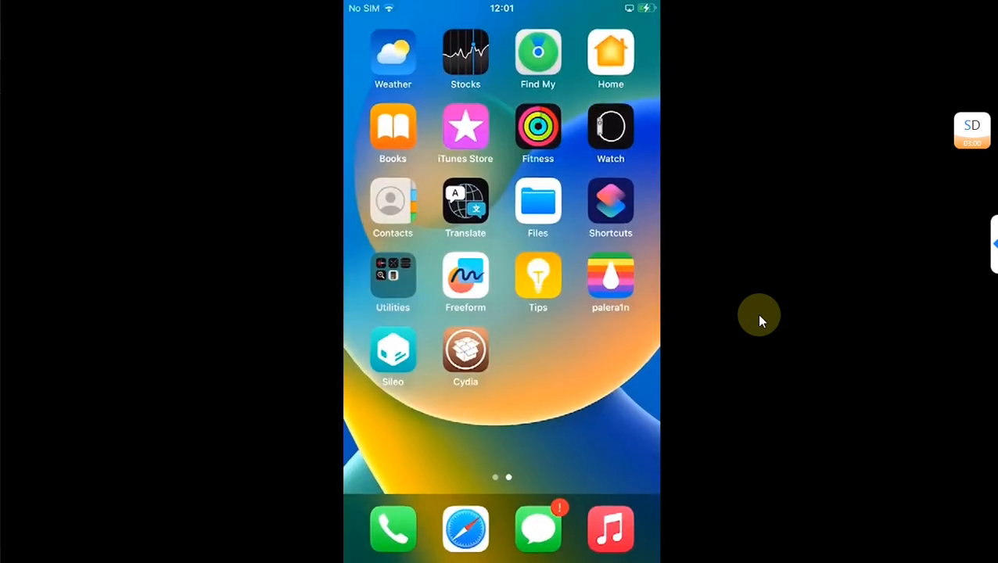
{"action": "left_click", "coordinate": [465, 352]}
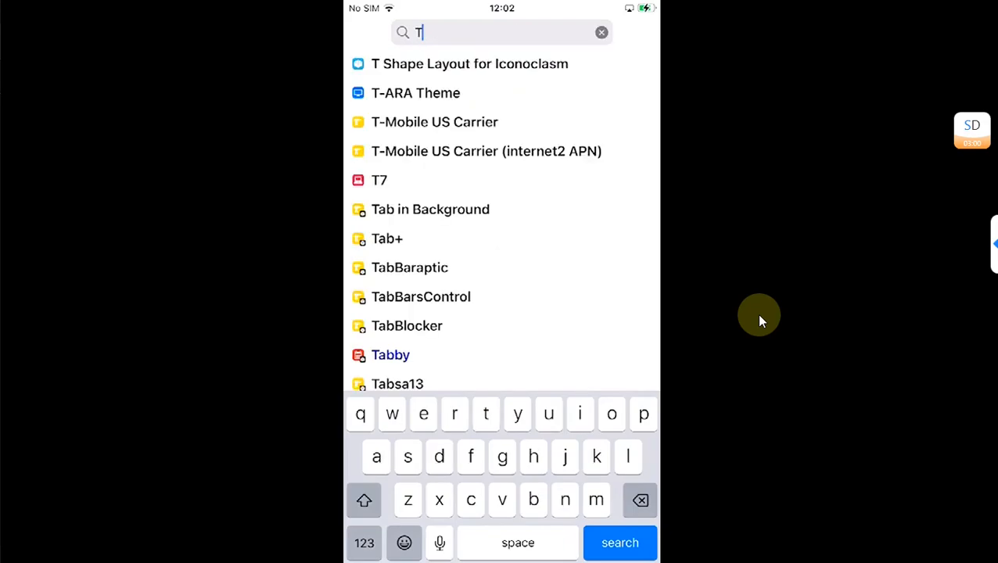
- Search 'Trollst' and install TrollStore Lite 2.1 with libplist3 and ldid
{"action": "type", "text": "Trollst"}
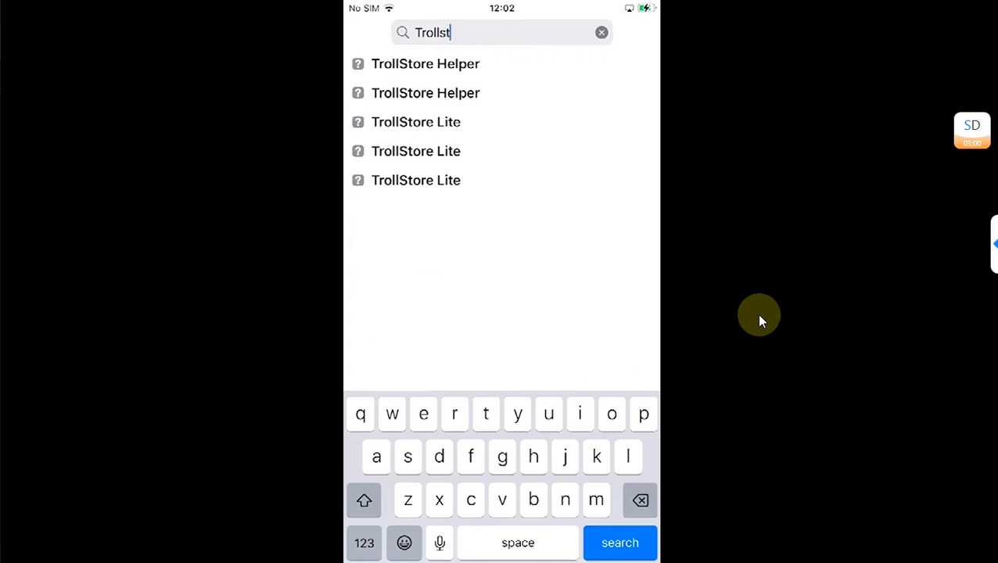
{"action": "mouse_move", "coordinate": [450, 161]}
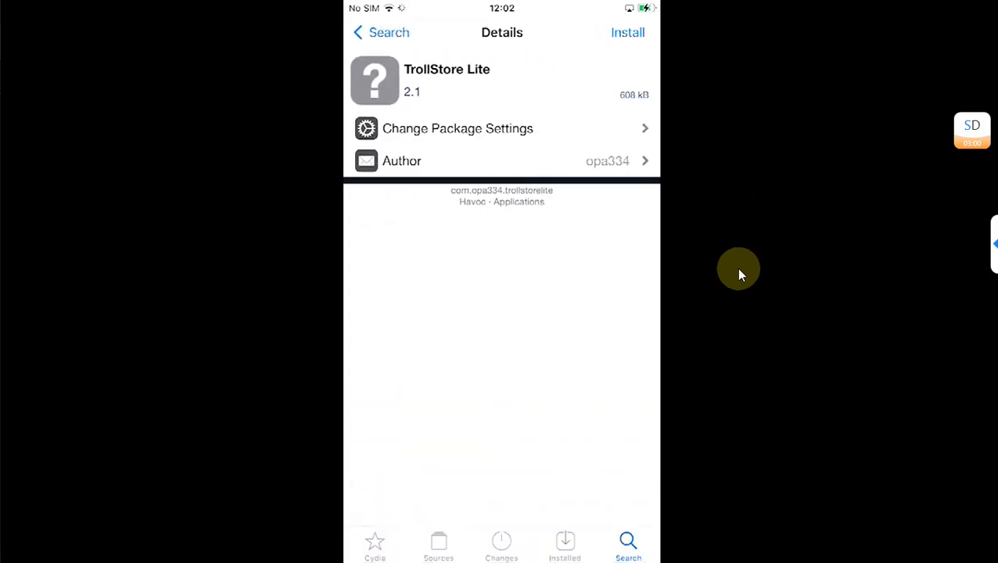
{"action": "left_click", "coordinate": [626, 33]}
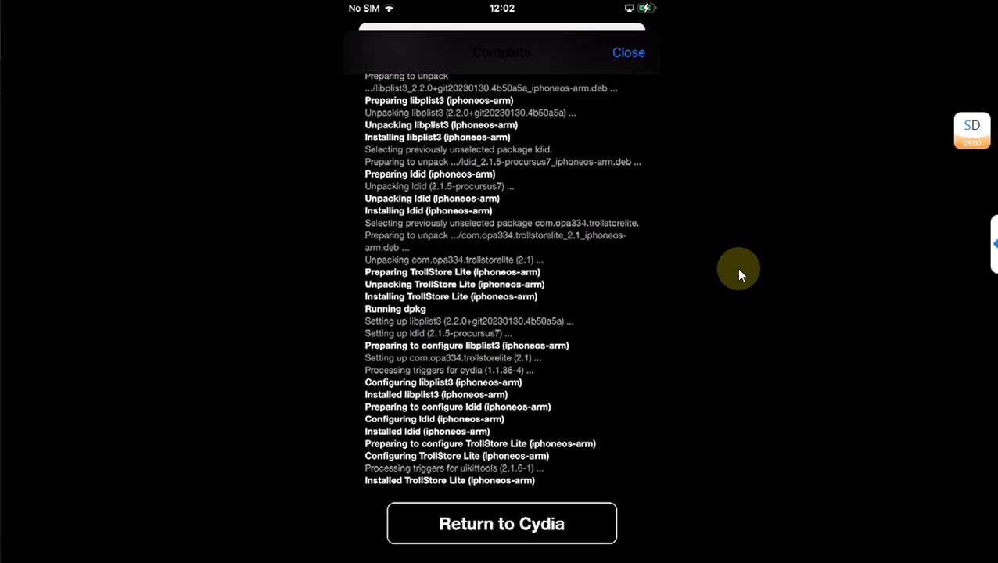
{"action": "left_click", "coordinate": [503, 524]}
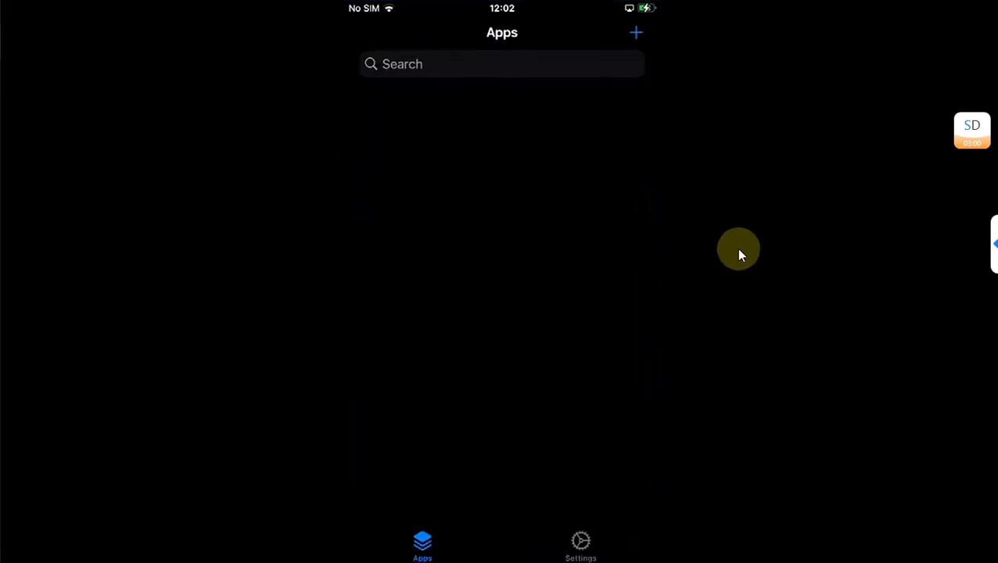
{"action": "mouse_move", "coordinate": [827, 215]}
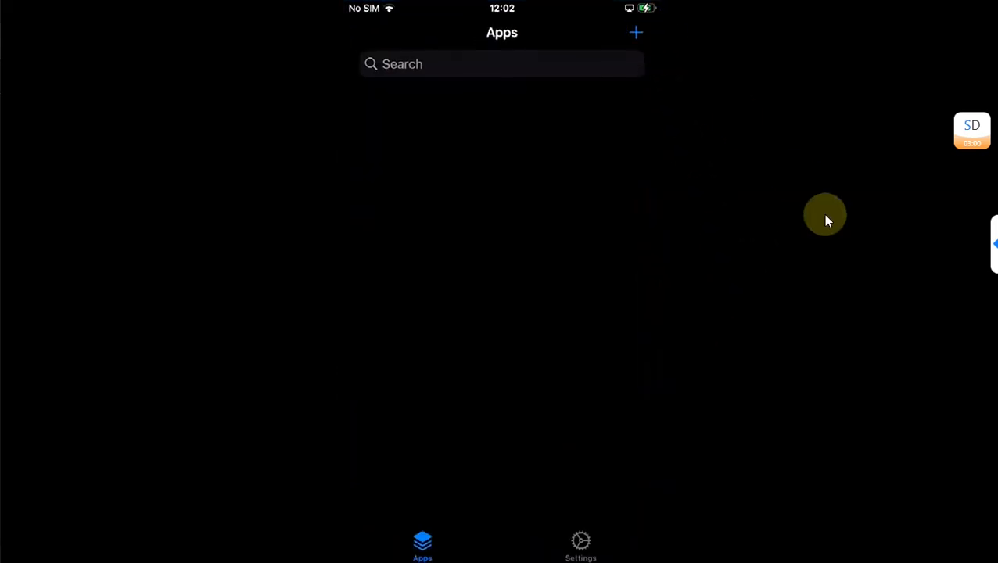
- View TrollStore Lite's Install IPA File and Install from URL options
{"action": "left_click", "coordinate": [635, 32]}
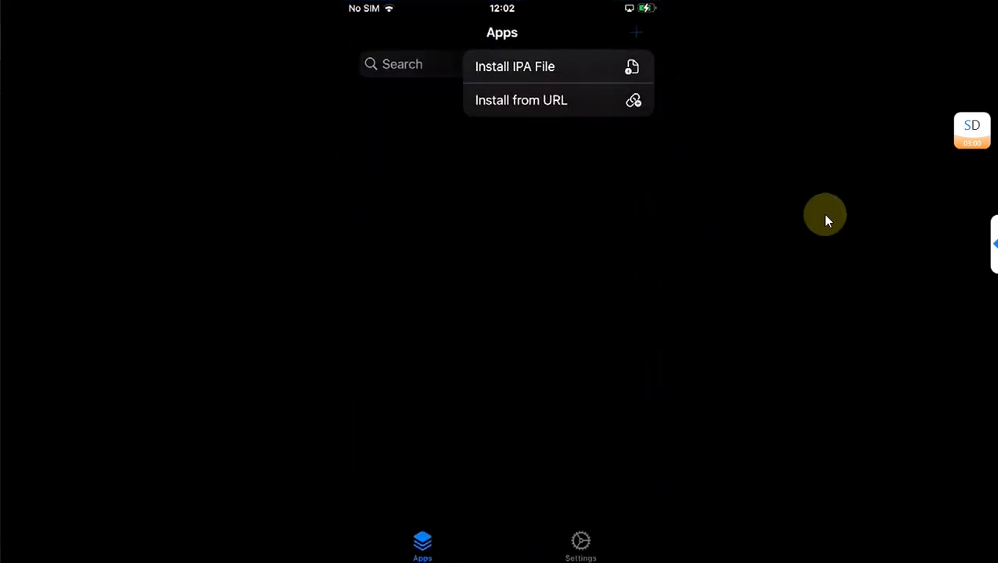
{"action": "mouse_move", "coordinate": [784, 258]}
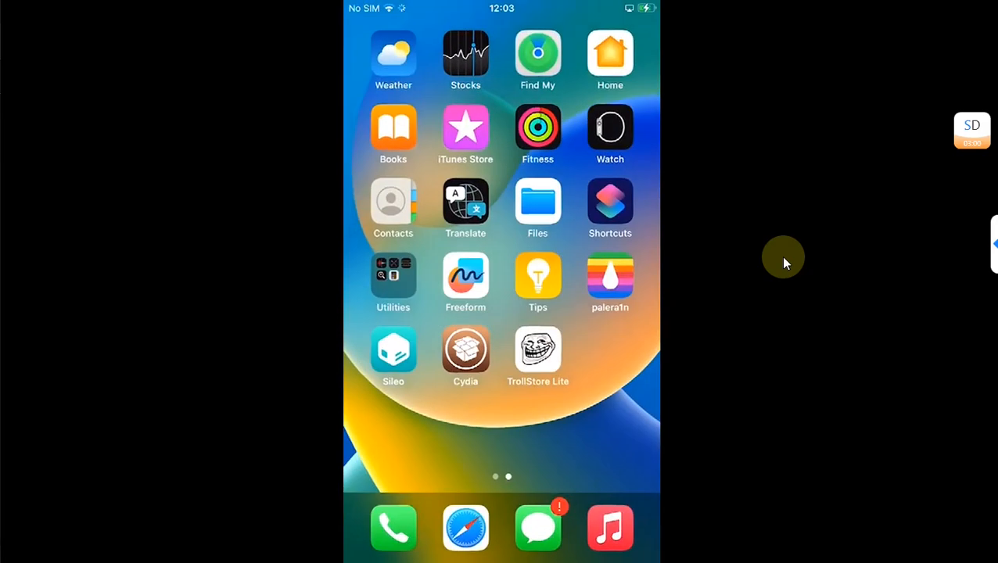
- Respring from palera1n's quick actions, then enable the Ampere battery-percentage tweak in Settings
{"action": "left_click", "coordinate": [609, 282]}
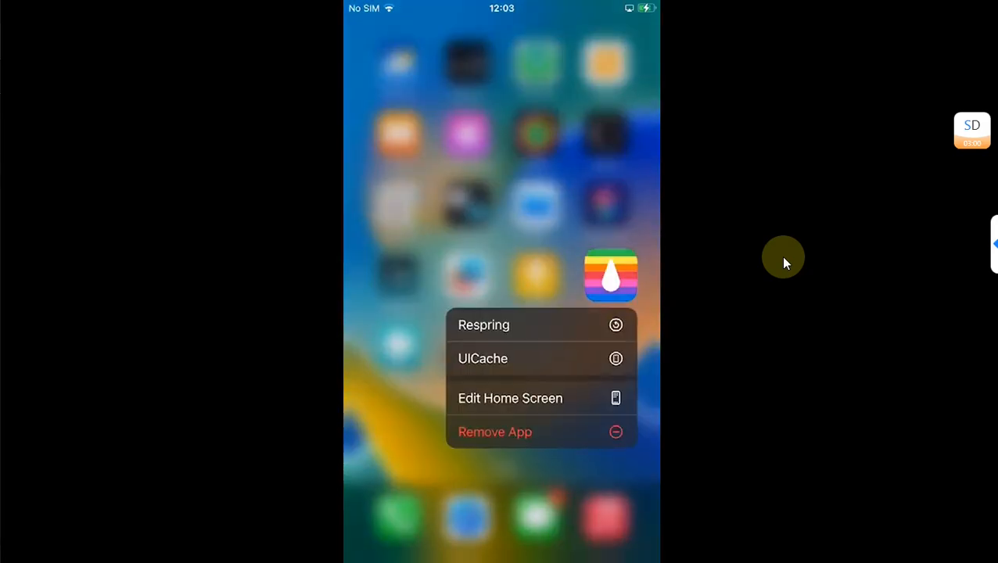
{"action": "mouse_move", "coordinate": [550, 328]}
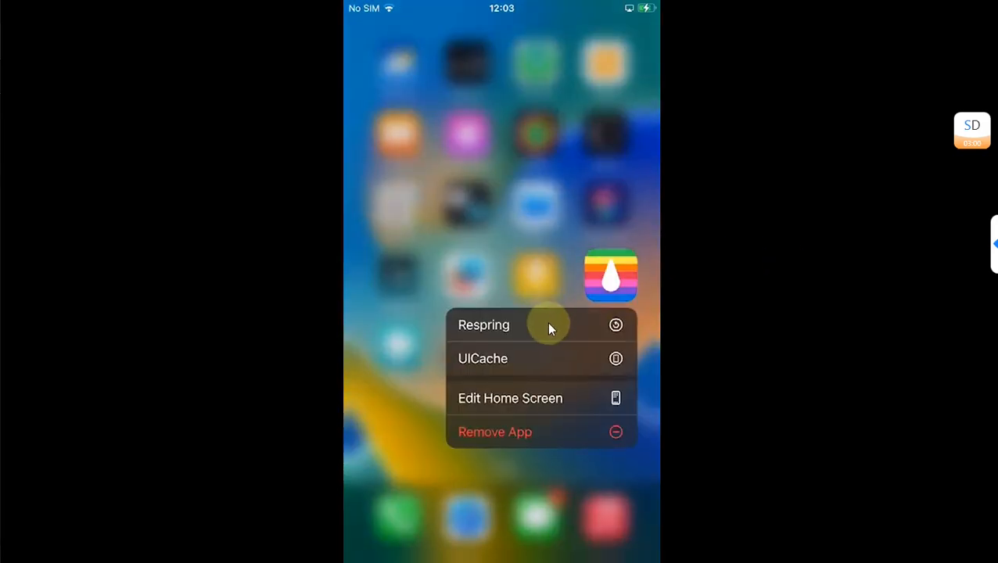
{"action": "mouse_move", "coordinate": [753, 217]}
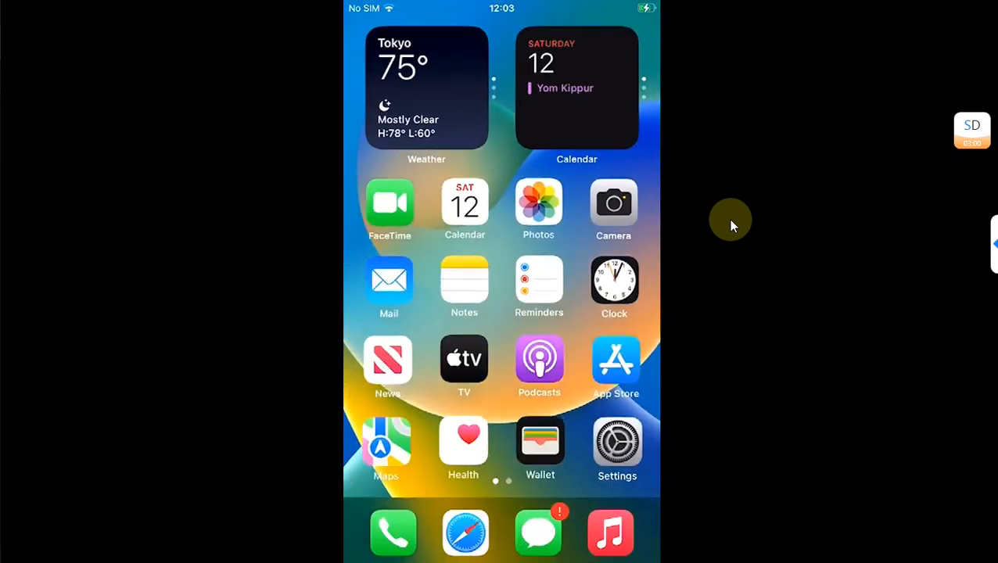
{"action": "left_click", "coordinate": [617, 443]}
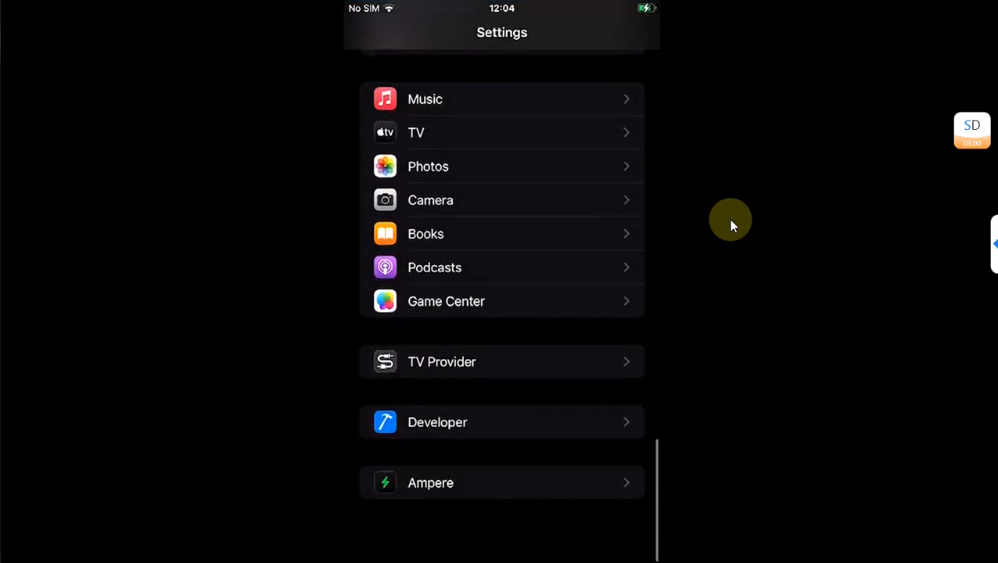
{"action": "scroll", "scroll_direction": "down", "scroll_amount": 3}
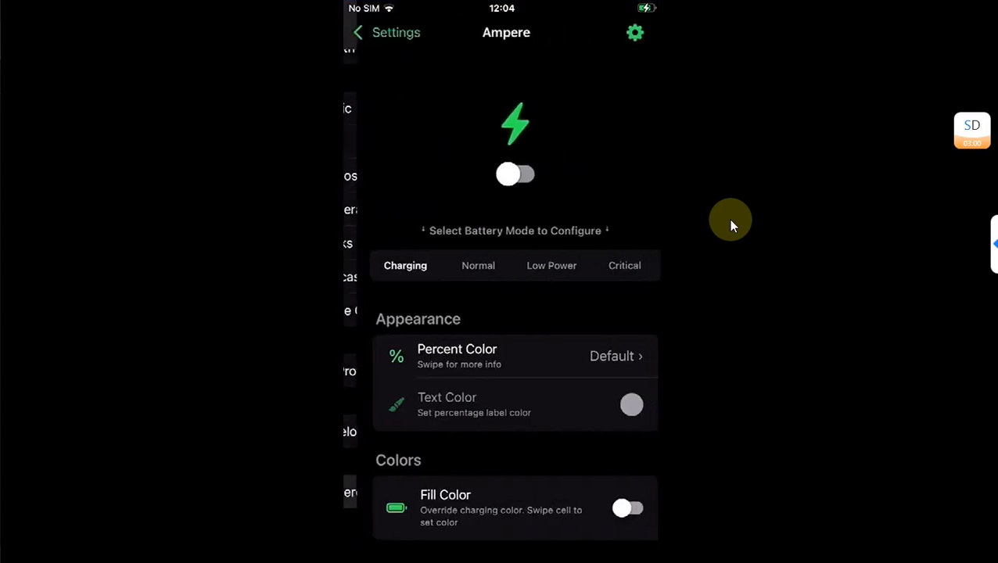
{"action": "left_click", "coordinate": [386, 33]}
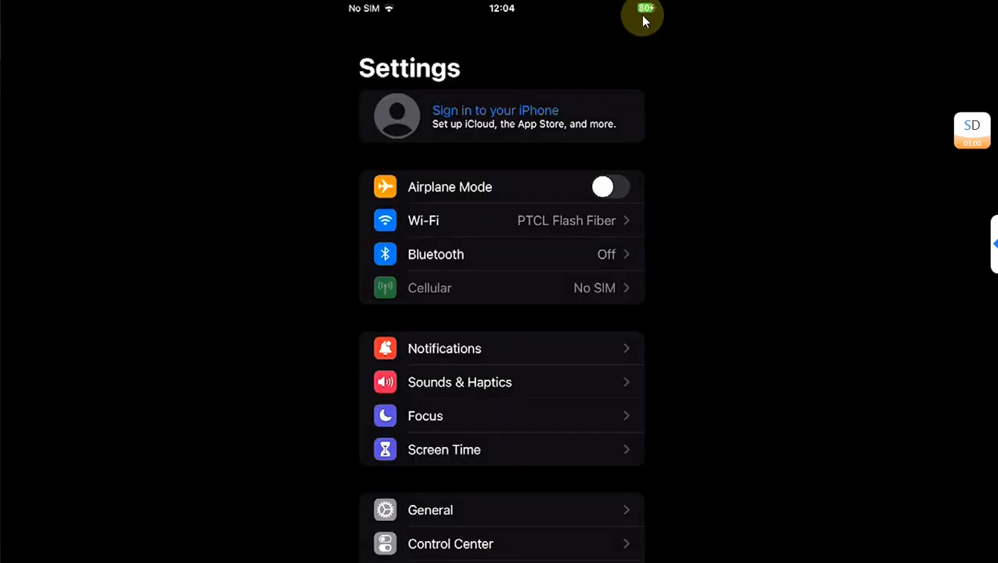
{"action": "scroll", "scroll_direction": "down", "scroll_amount": 3}
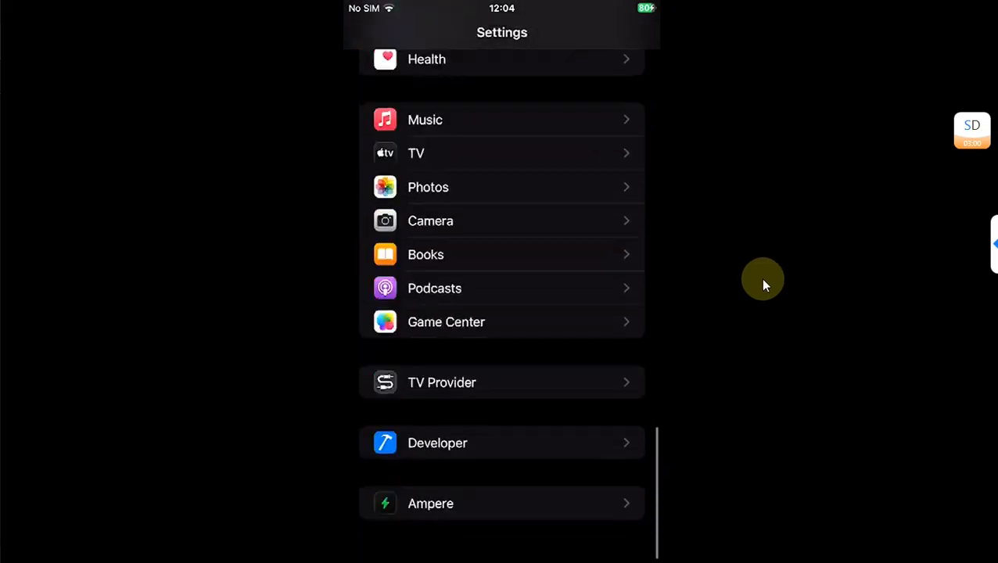
{"action": "left_click", "coordinate": [431, 503]}
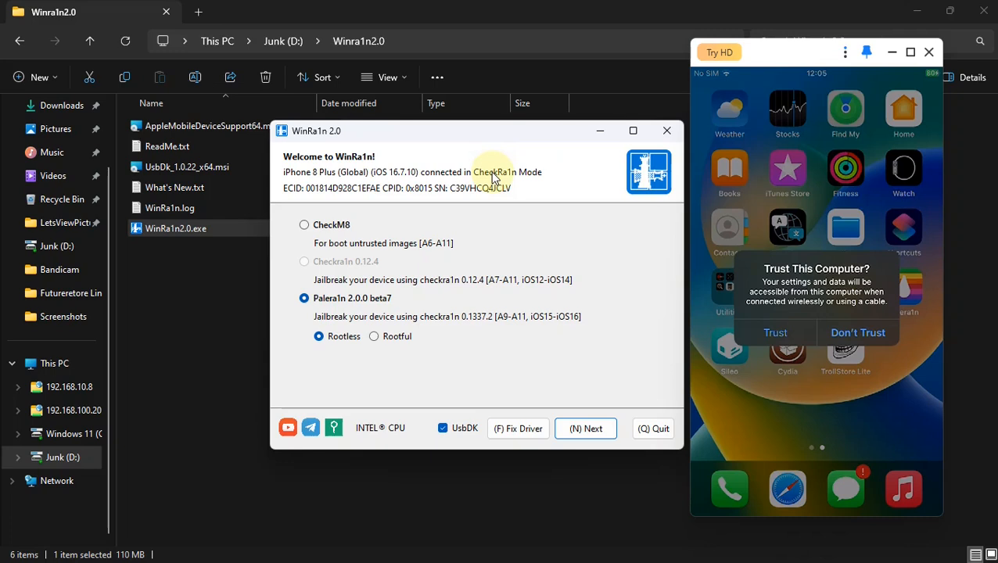
{"action": "mouse_move", "coordinate": [528, 184]}
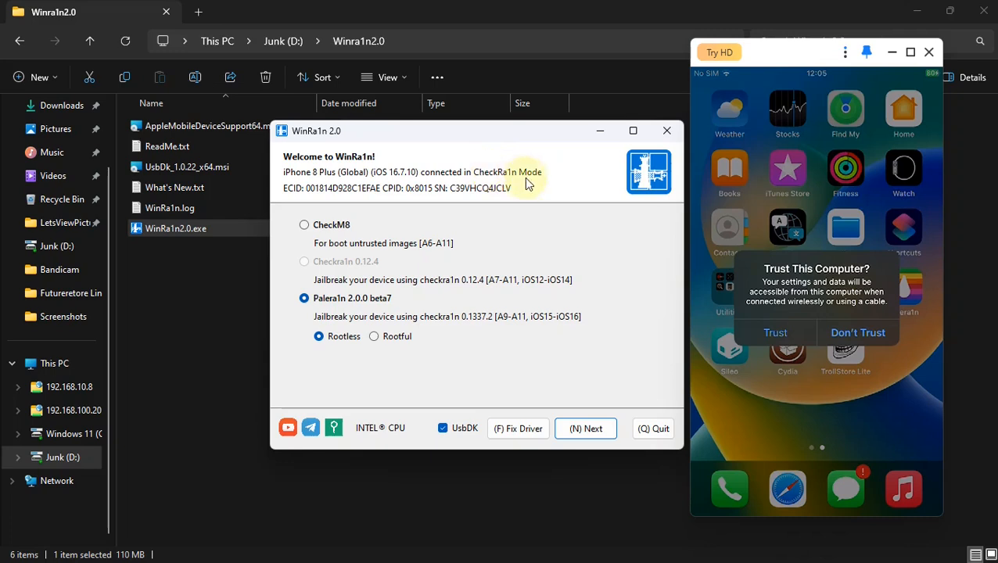
{"action": "mouse_move", "coordinate": [755, 309]}
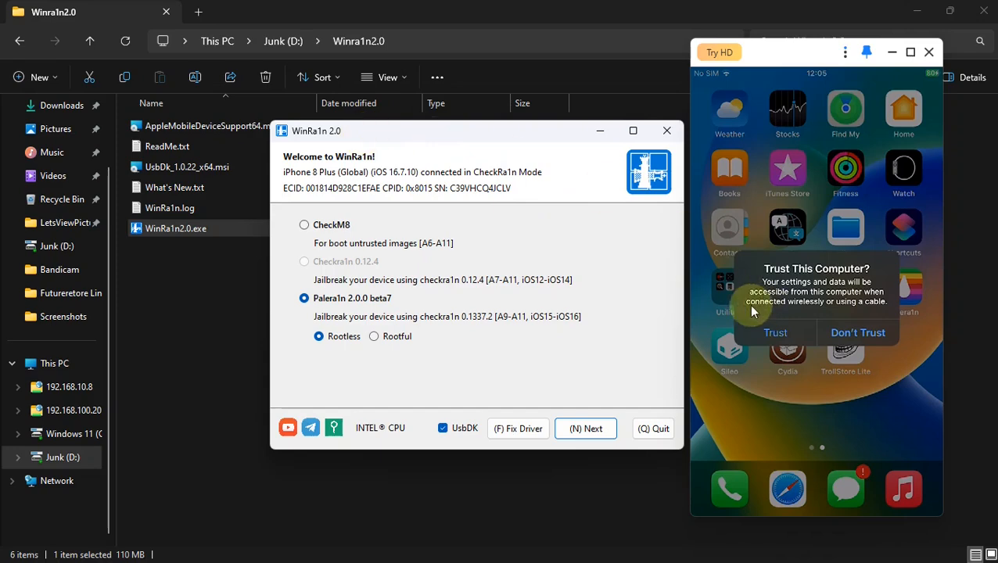
- Trust the computer, choose Palera1n Rootful with Force Revert, and accept the A11 passcode warning
{"action": "left_click", "coordinate": [775, 332]}
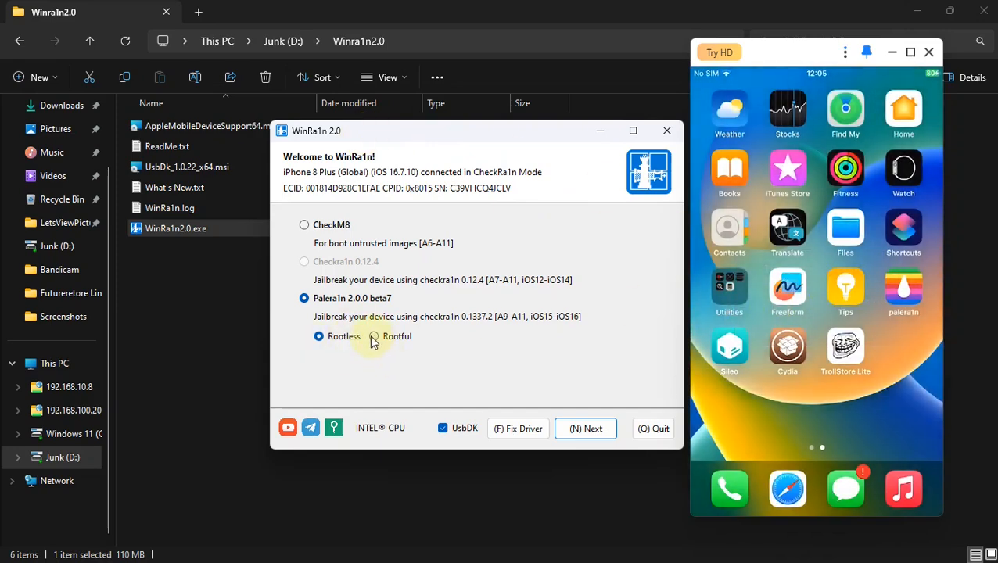
{"action": "left_click", "coordinate": [374, 337]}
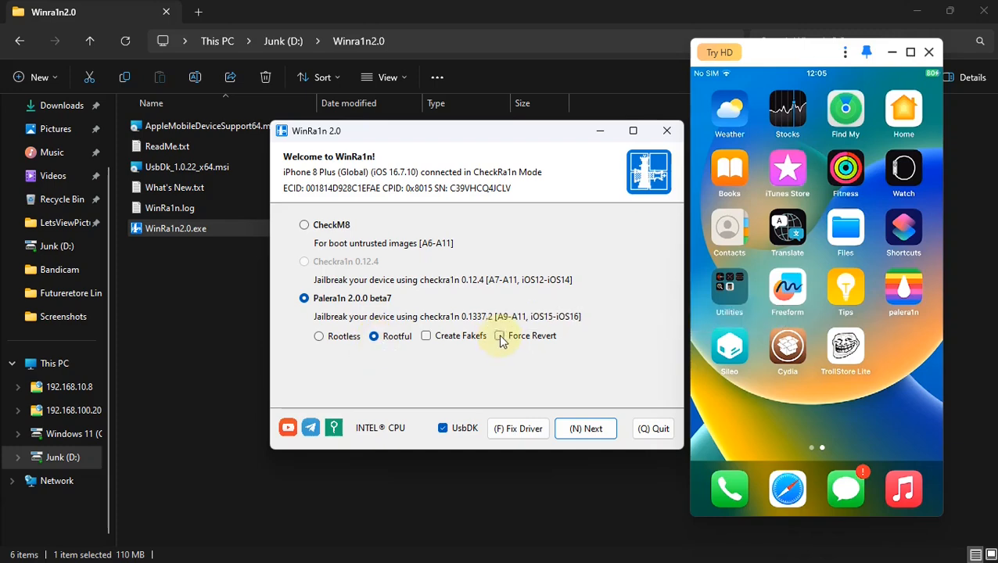
{"action": "left_click", "coordinate": [500, 335]}
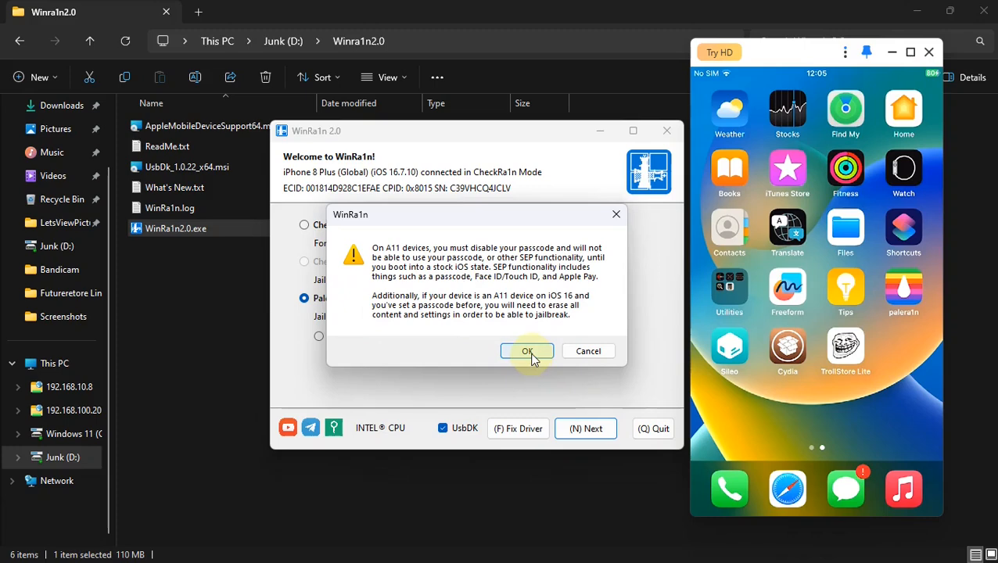
{"action": "left_click", "coordinate": [527, 351]}
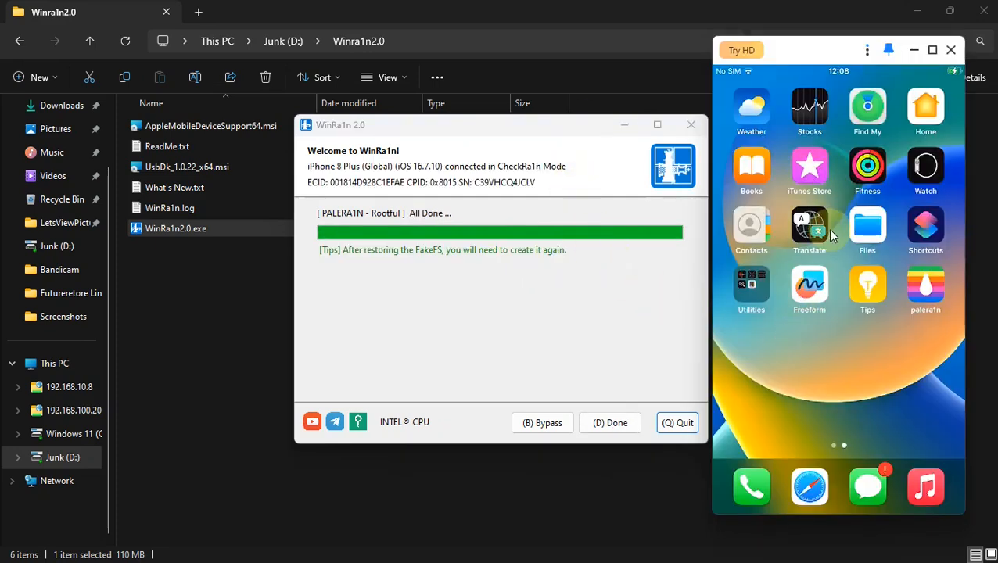
{"action": "mouse_move", "coordinate": [792, 347]}
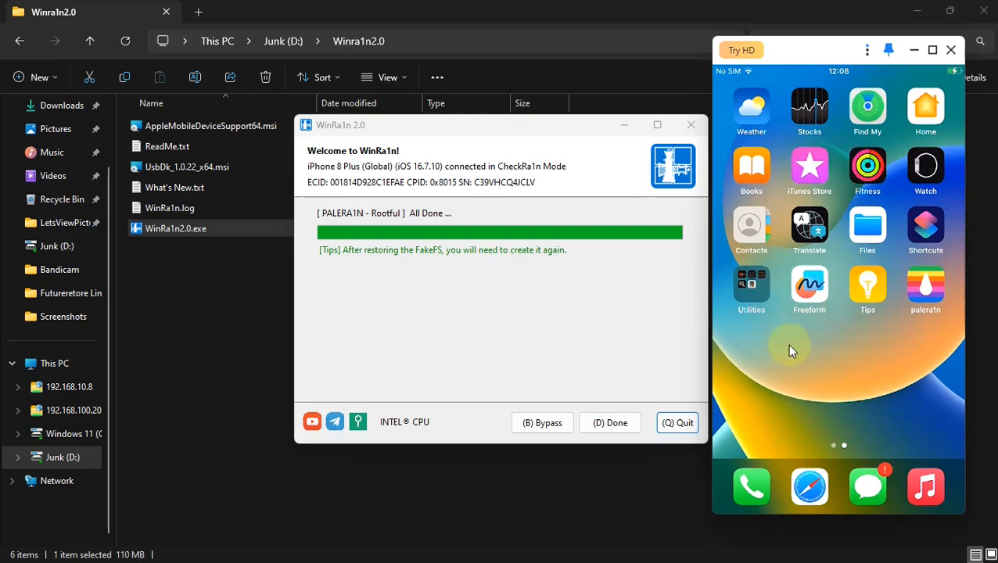
{"action": "mouse_move", "coordinate": [892, 348]}
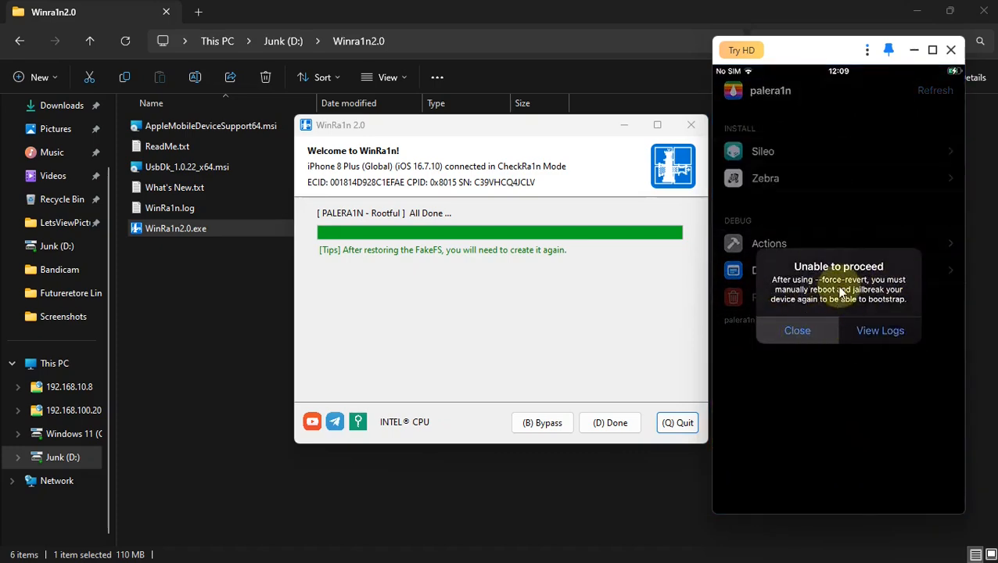
- Dismiss palera1n's force-revert 'Unable to proceed' notice so the iPhone reboots to stock iOS
{"action": "left_click", "coordinate": [797, 330]}
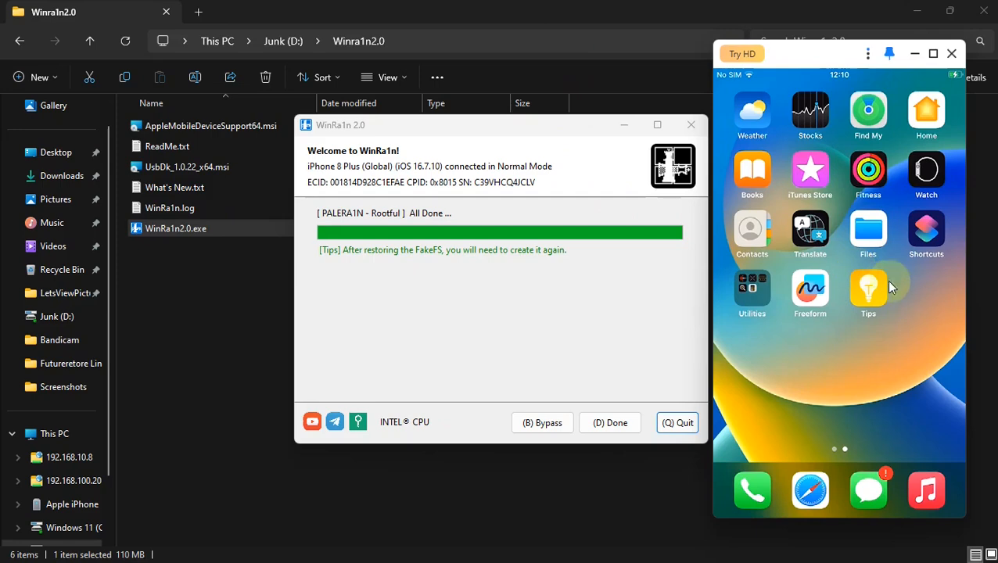
{"action": "mouse_move", "coordinate": [864, 357]}
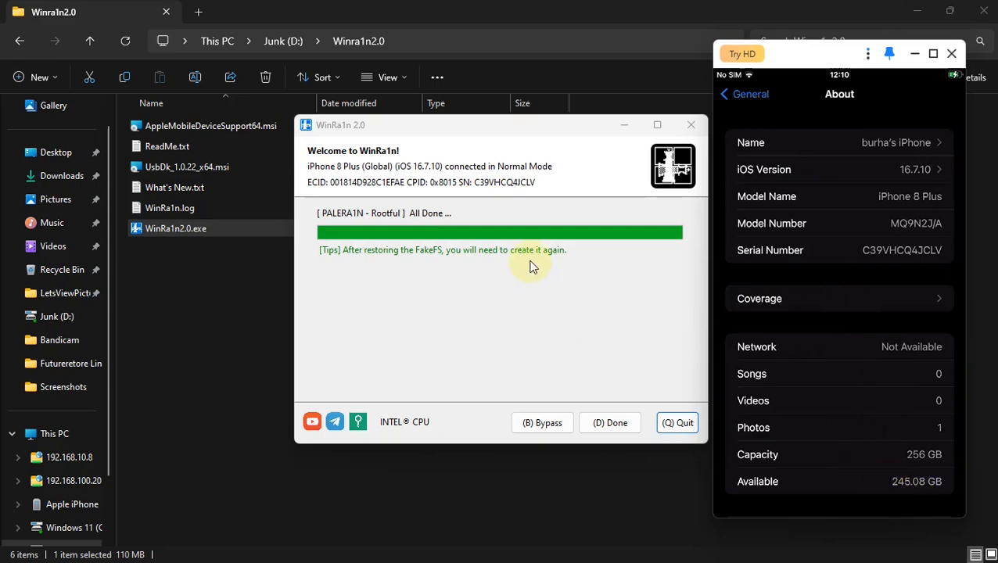
{"action": "mouse_move", "coordinate": [919, 488]}
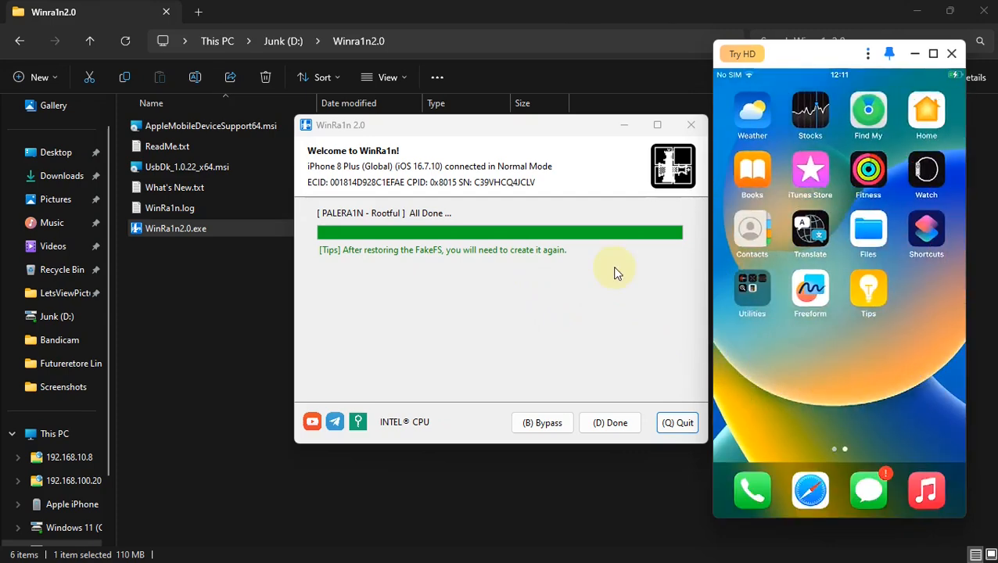
{"action": "mouse_move", "coordinate": [489, 195]}
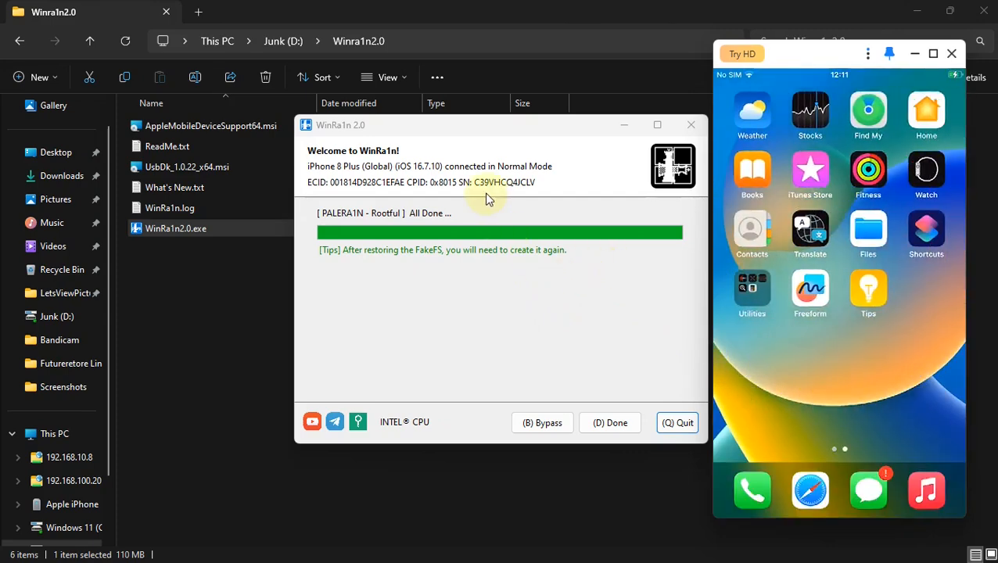
{"action": "mouse_move", "coordinate": [529, 286]}
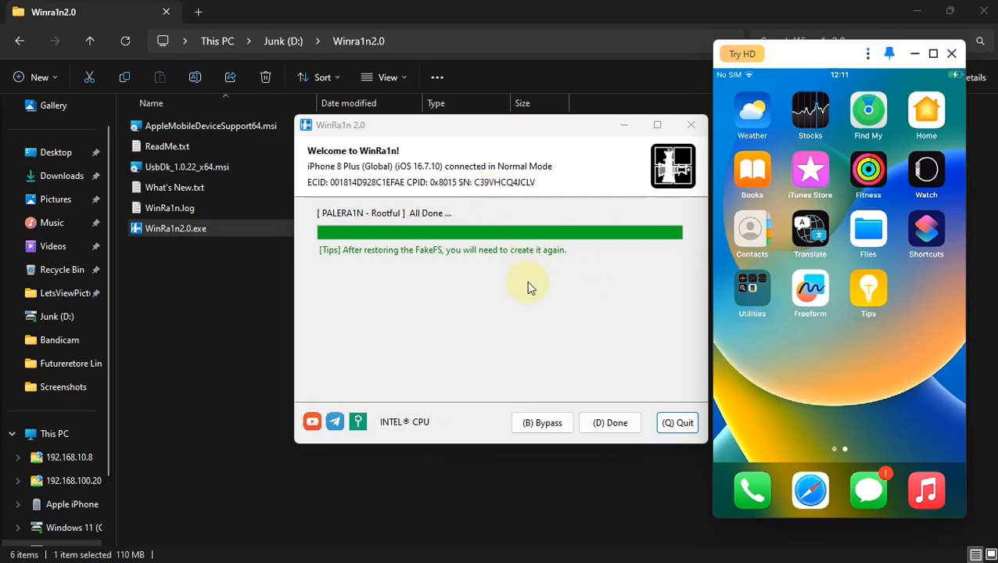